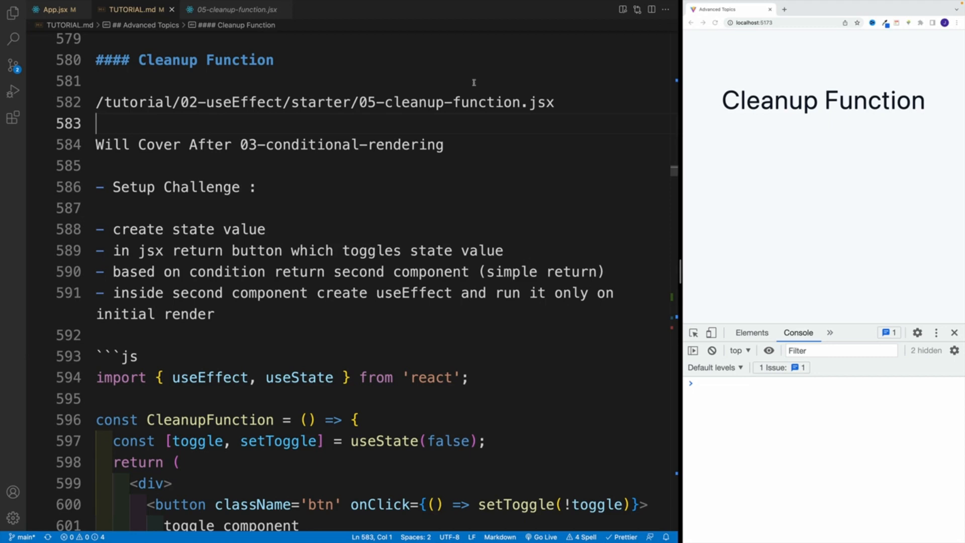
Step: Bring up 05-cleanup-function.jsx, checking in App.jsx that it is imported as Starter
double_click(228, 103)
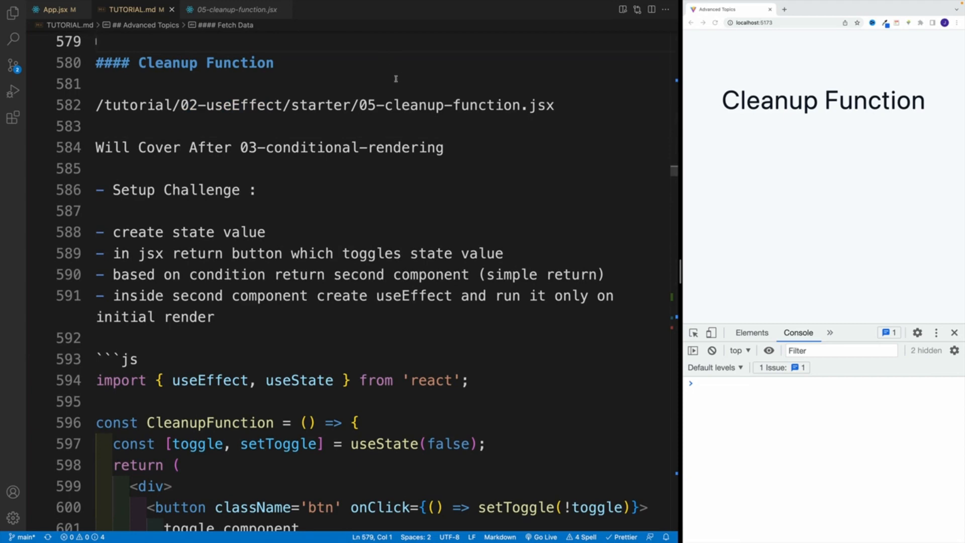
left_click(193, 213)
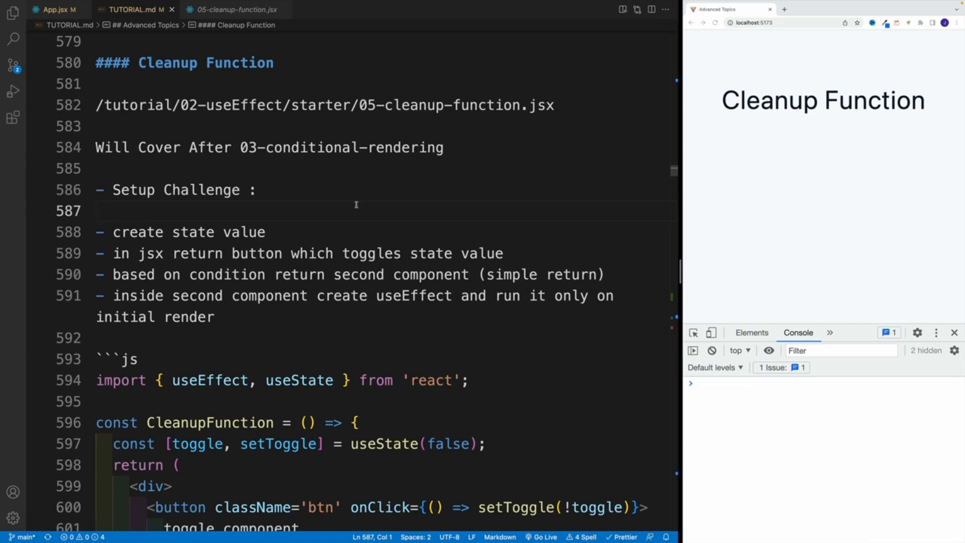
left_click(96, 210)
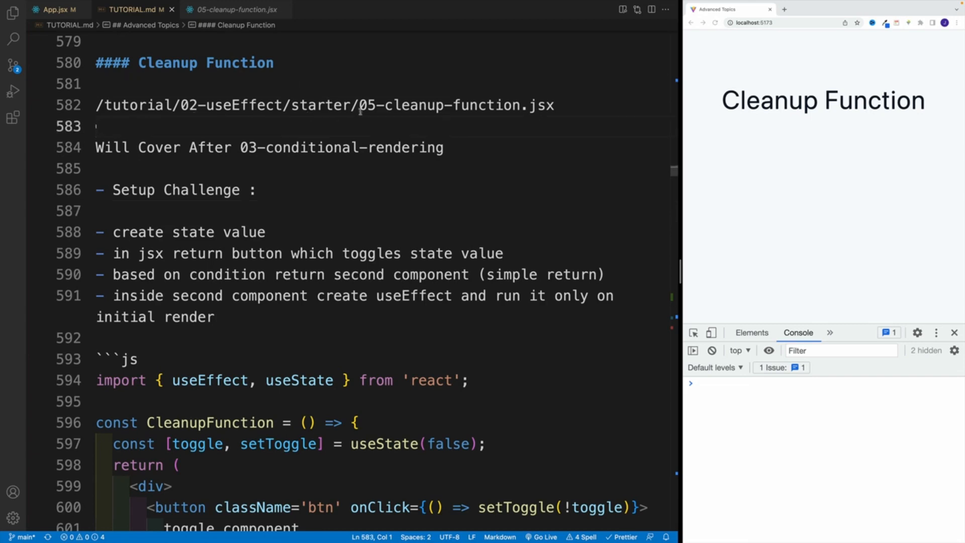
left_click(235, 9)
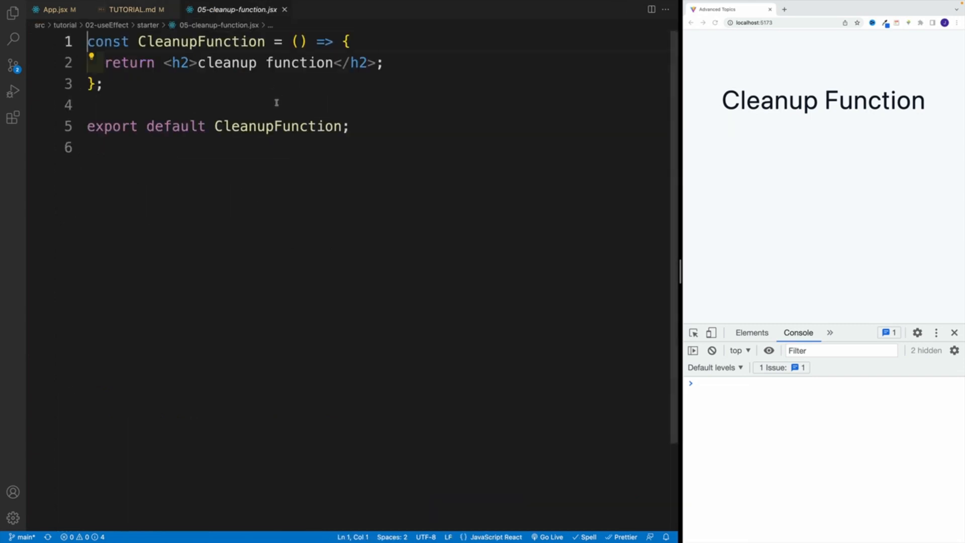
left_click(58, 9)
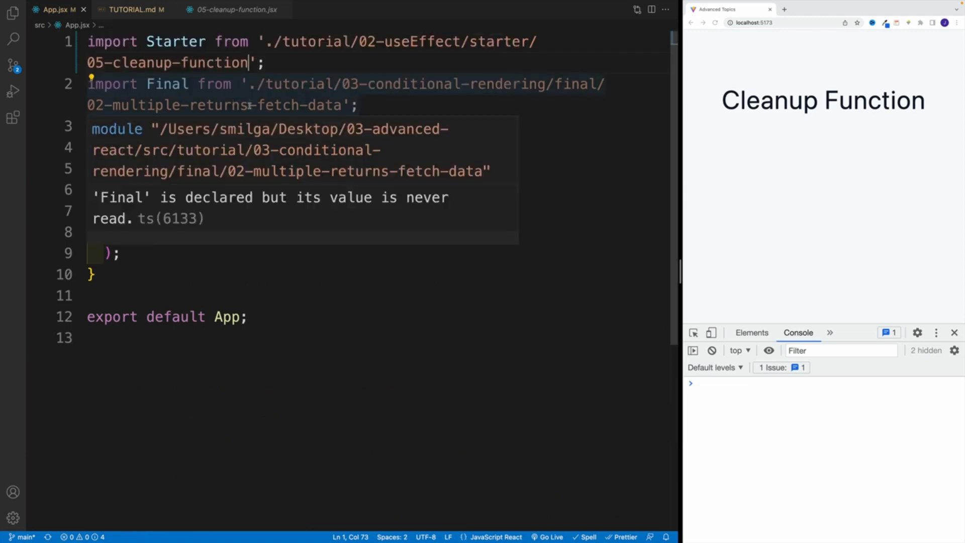
left_click(232, 9)
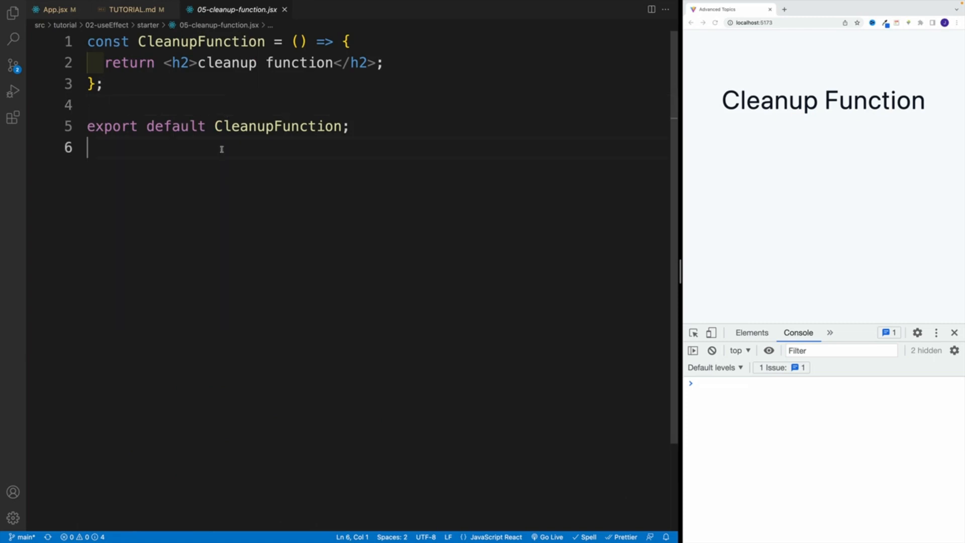
Step: Add const [toggle, setToggle] = useState(false) to CleanupFunction
type("const [tog")
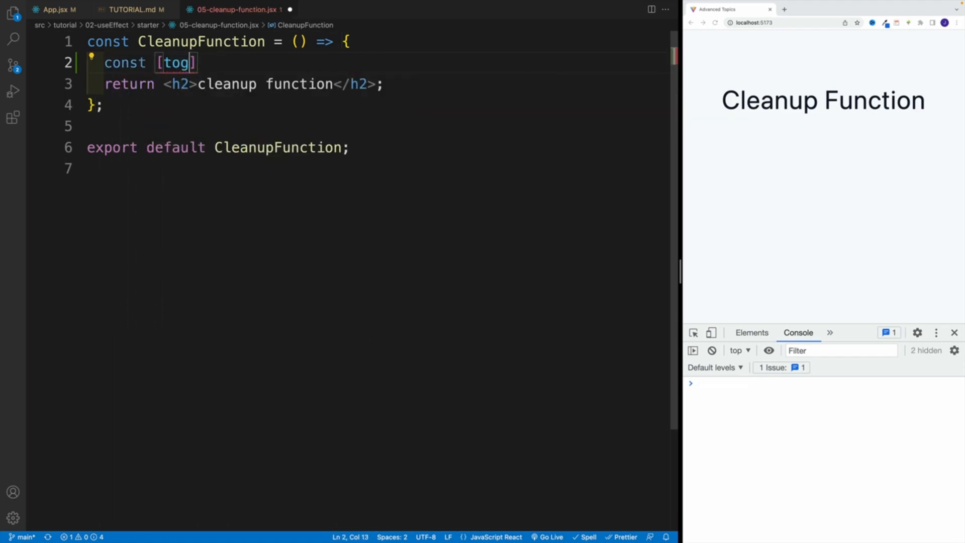
type("gle, setToggle")
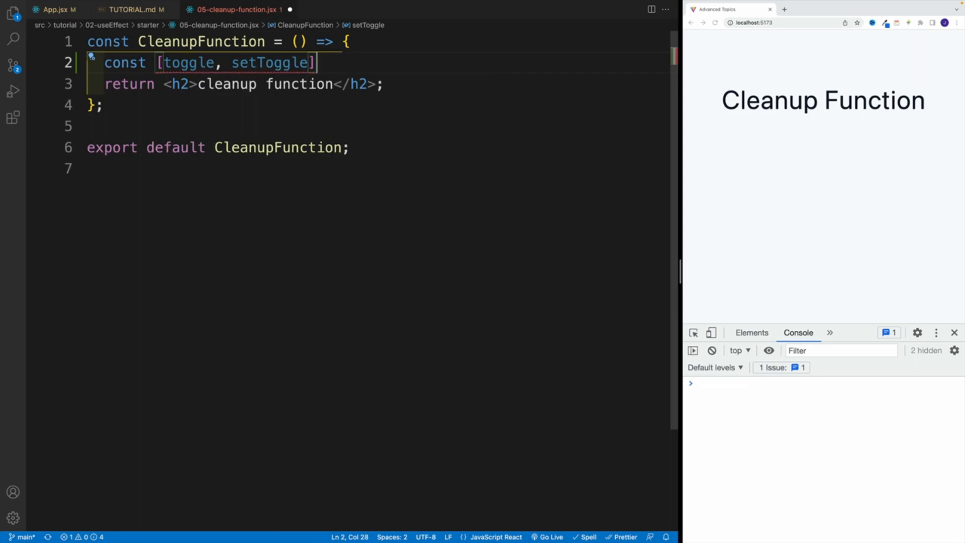
type("= useState")
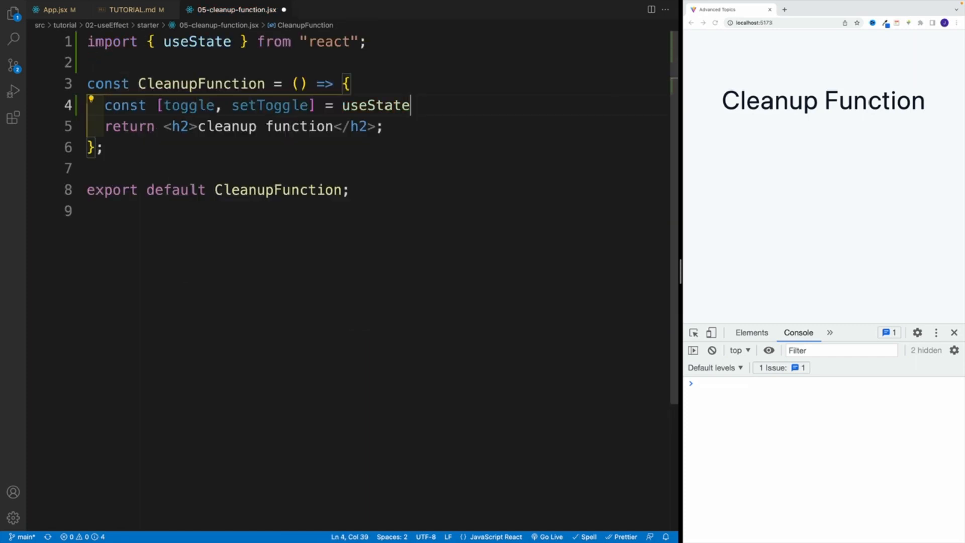
type("(false)")
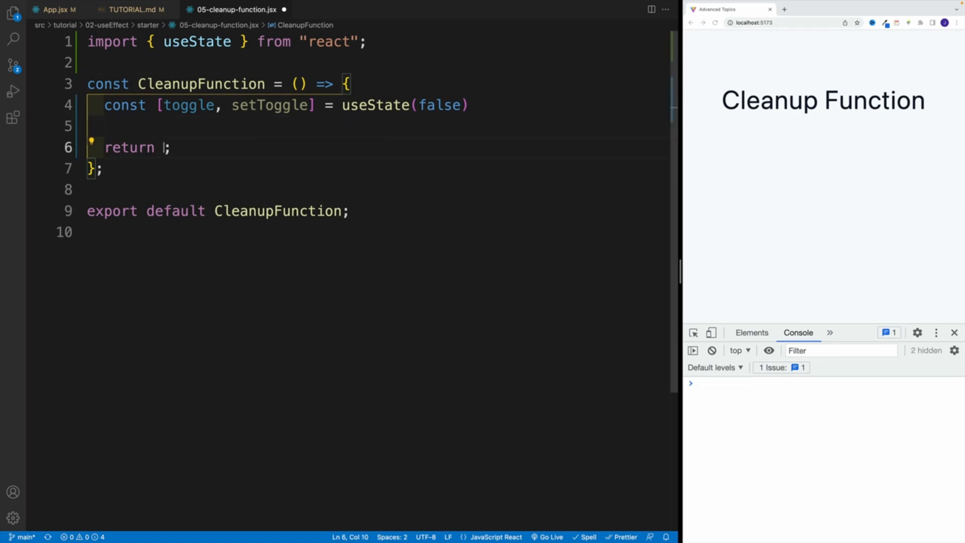
Step: Return a div with a btn button whose onClick calls setToggle(!toggle)
type("<div>")
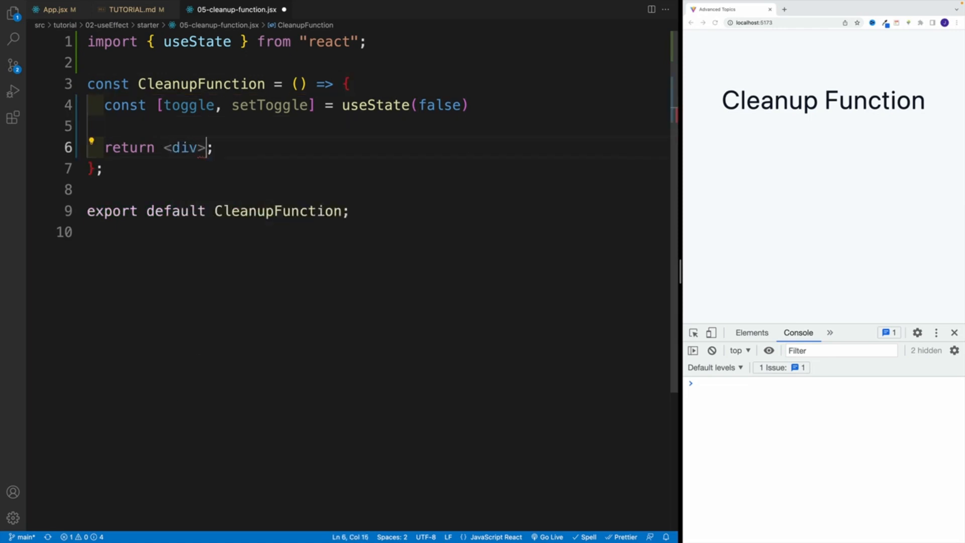
type("button></button>")
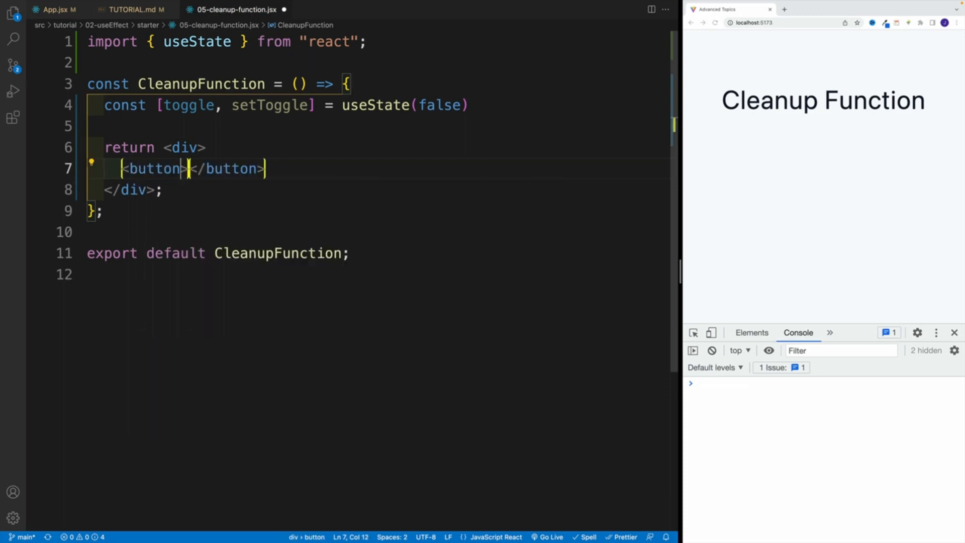
type("className=\"\"")
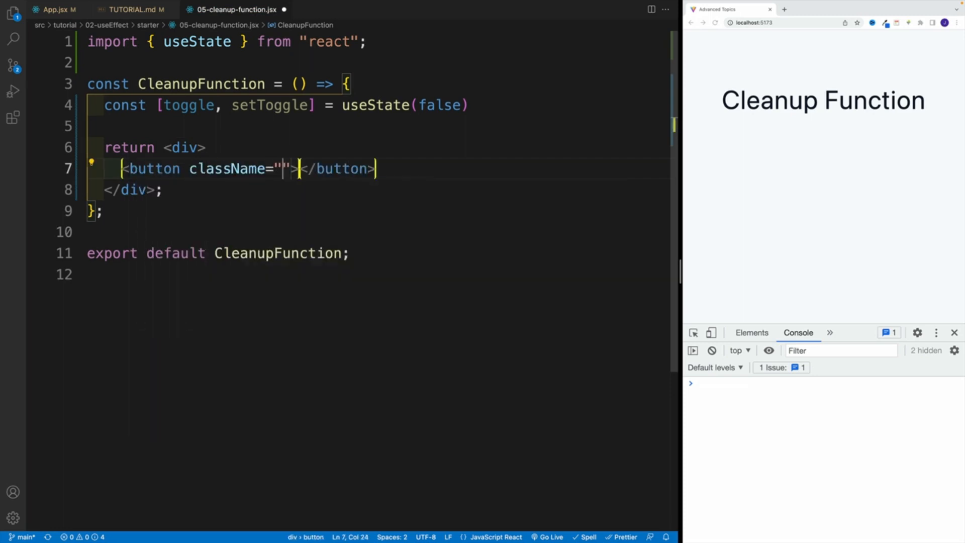
type("btn")
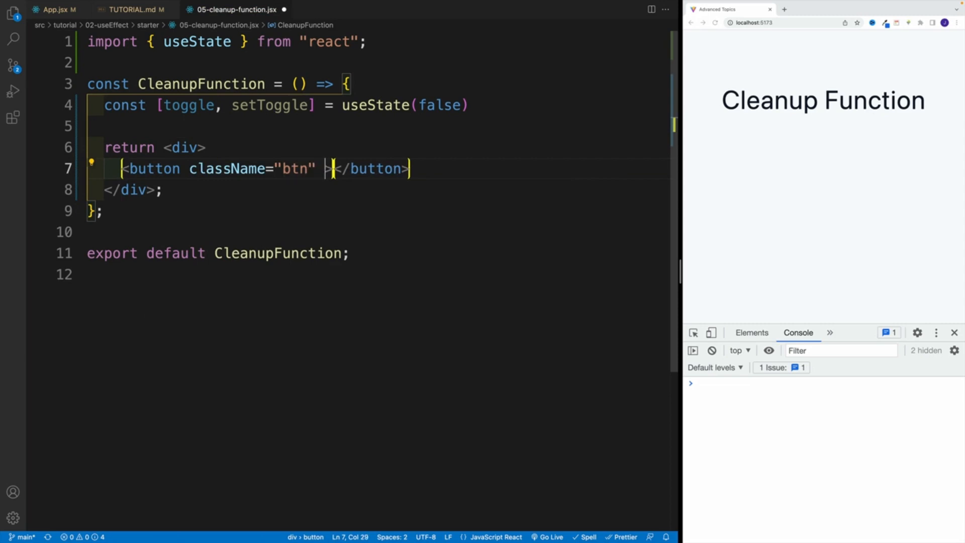
type("onClick={}")
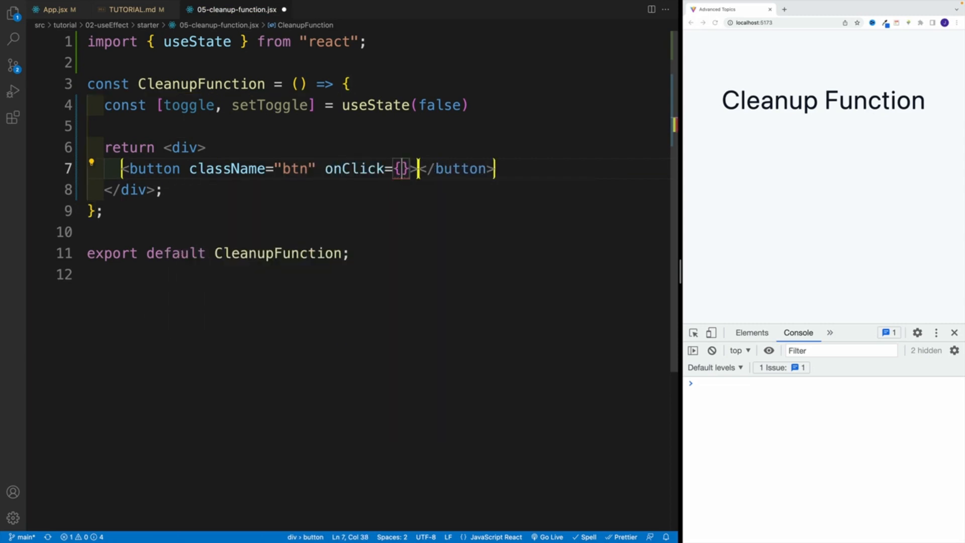
type("()")
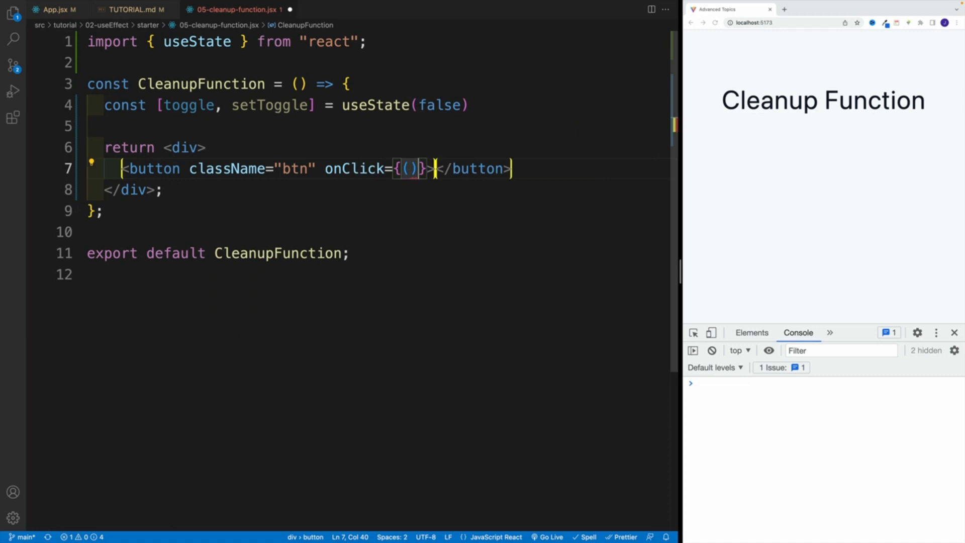
type("=>")
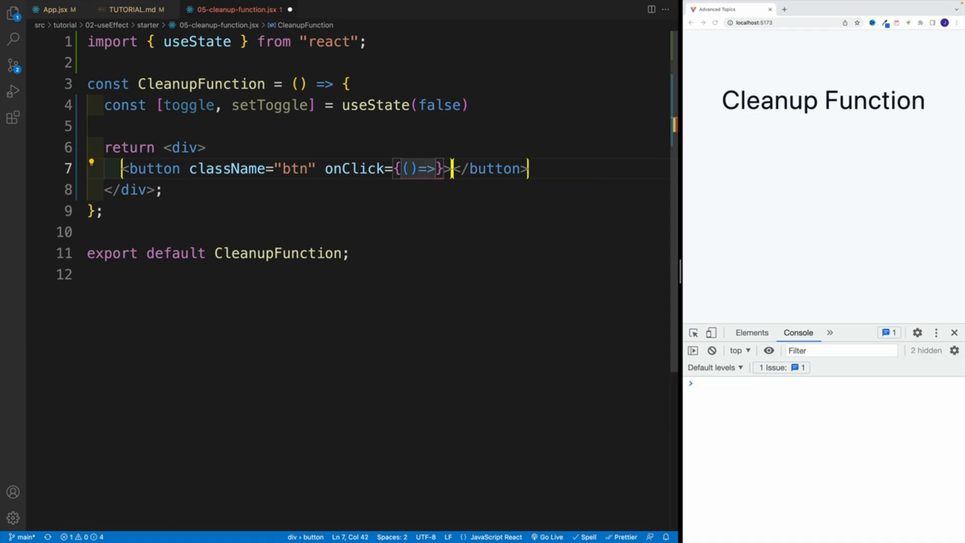
type("setTo")
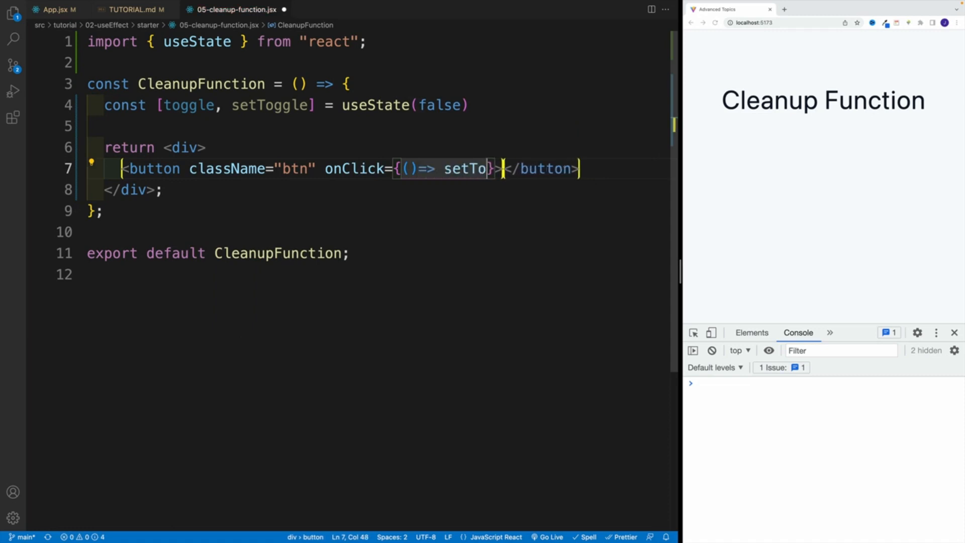
type("ggle(!")
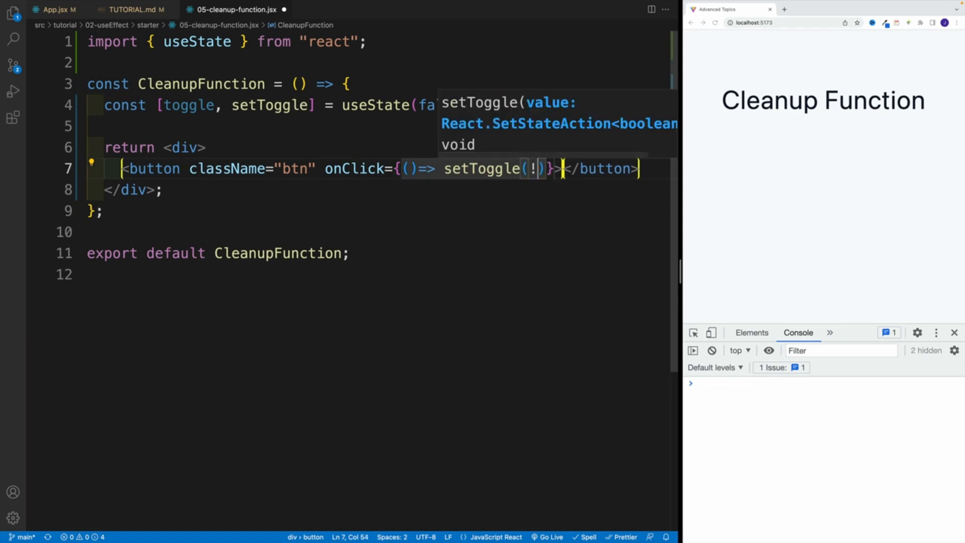
type("toggle")
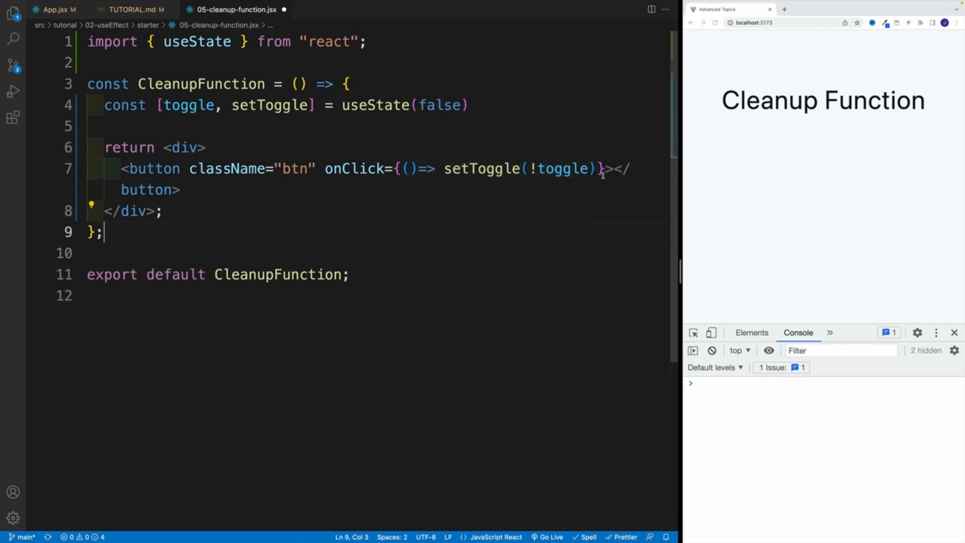
Step: Label the button 'toggle component' on its own line
key("Enter")
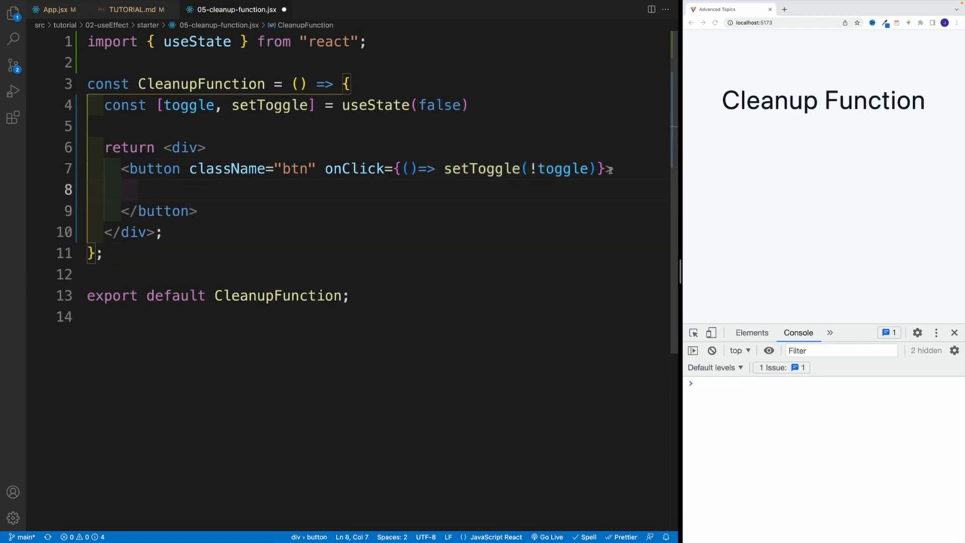
type("toggl")
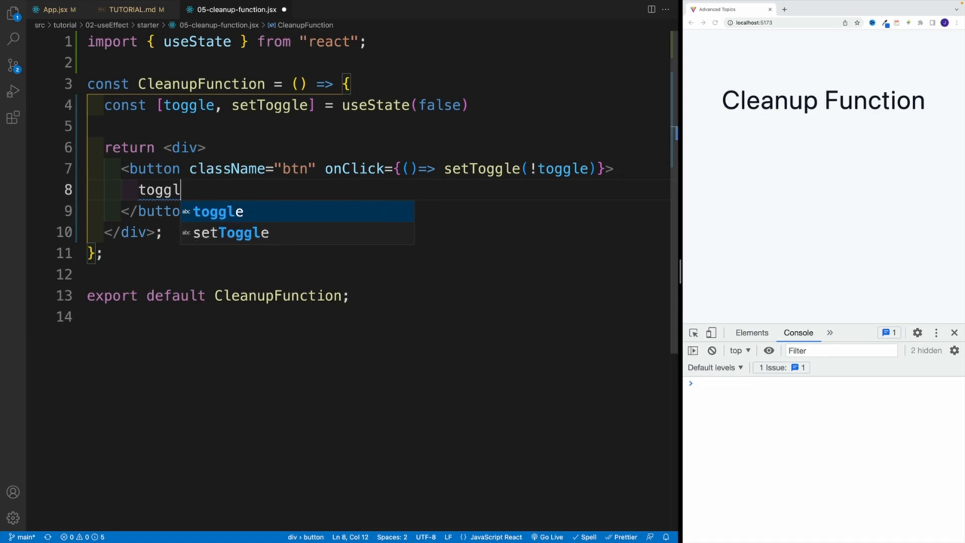
type("component")
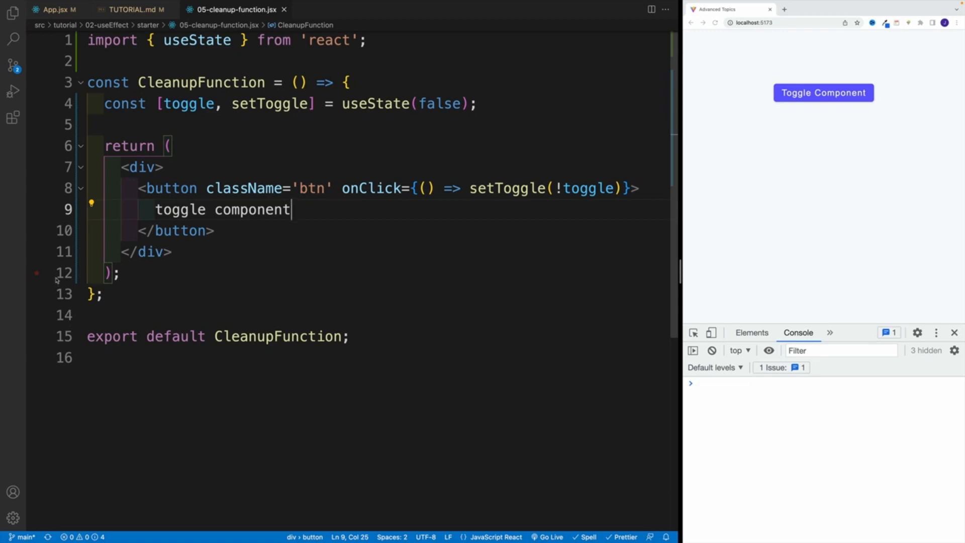
Step: Write const RandomComponent = () => { return <h1>hello there</h1>; } below CleanupFunction
left_click(88, 315)
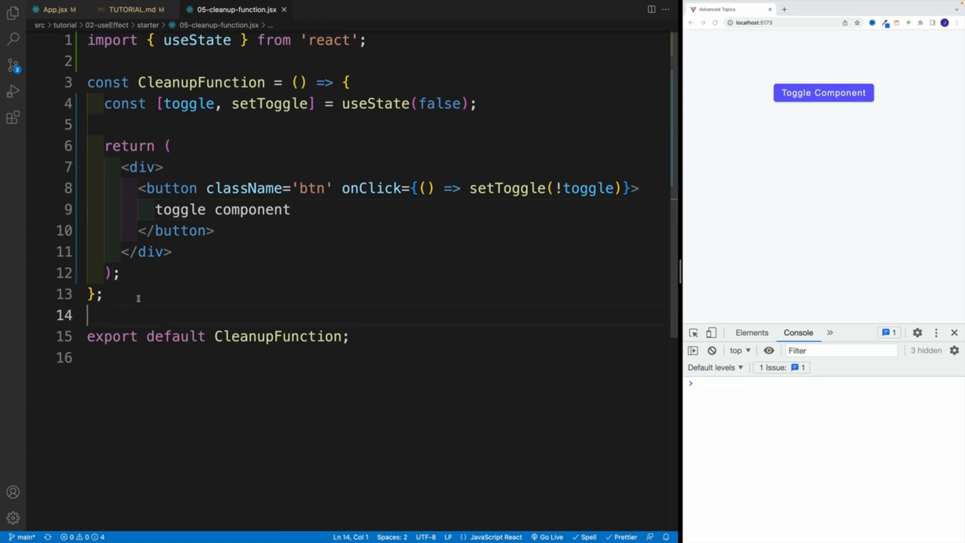
key("Enter")
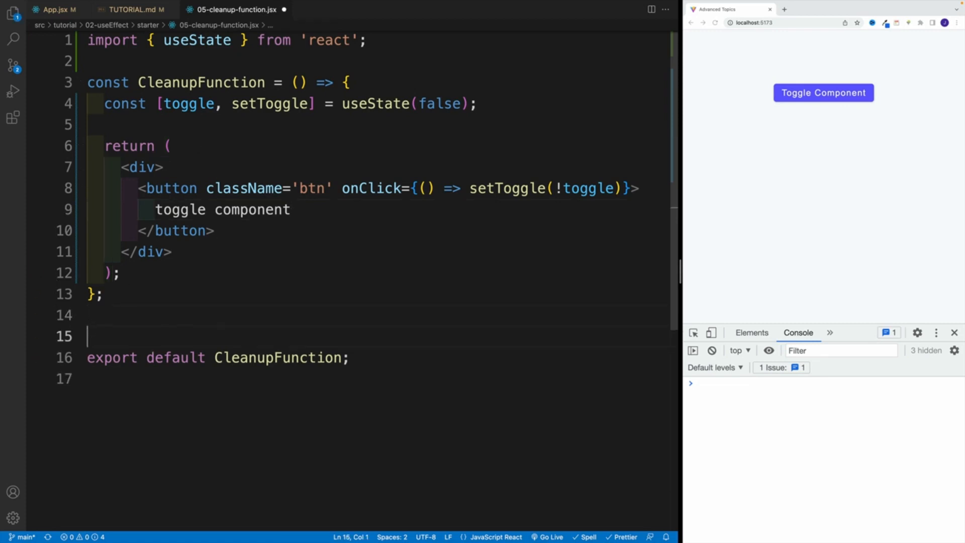
type("const")
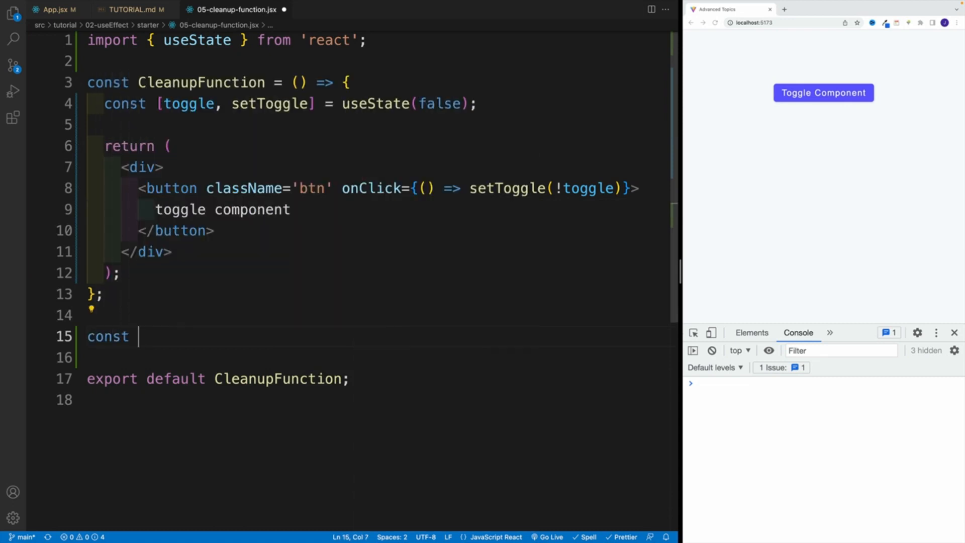
type("RandomC")
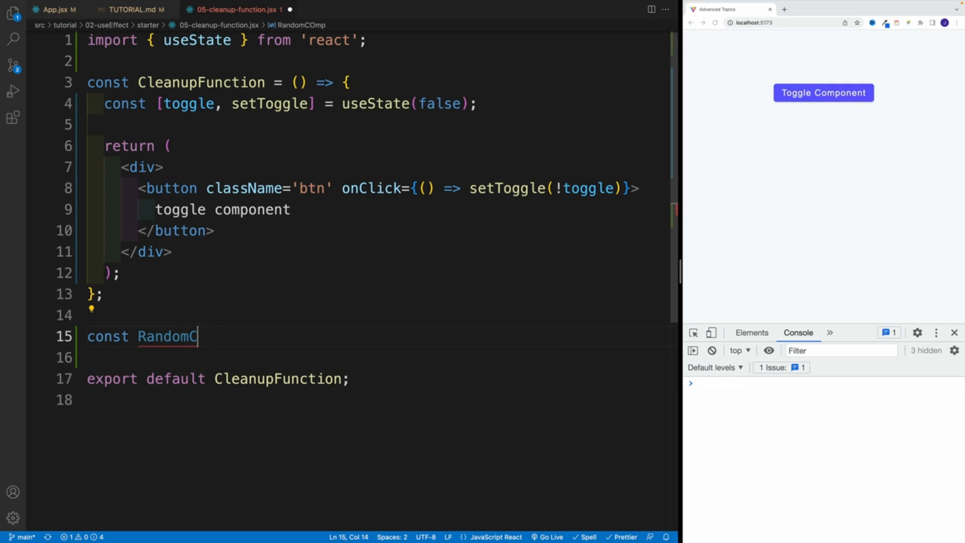
type("omponent")
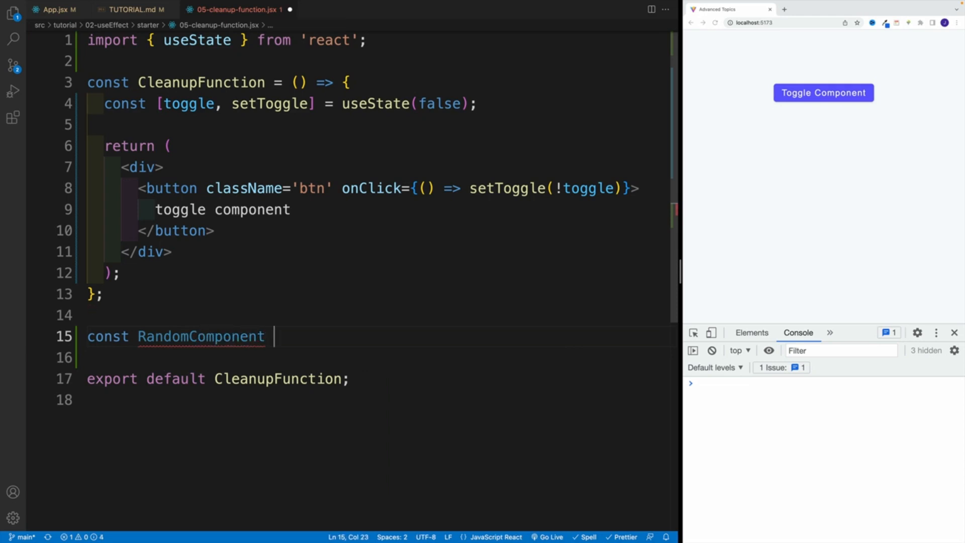
type("= ()=>{")
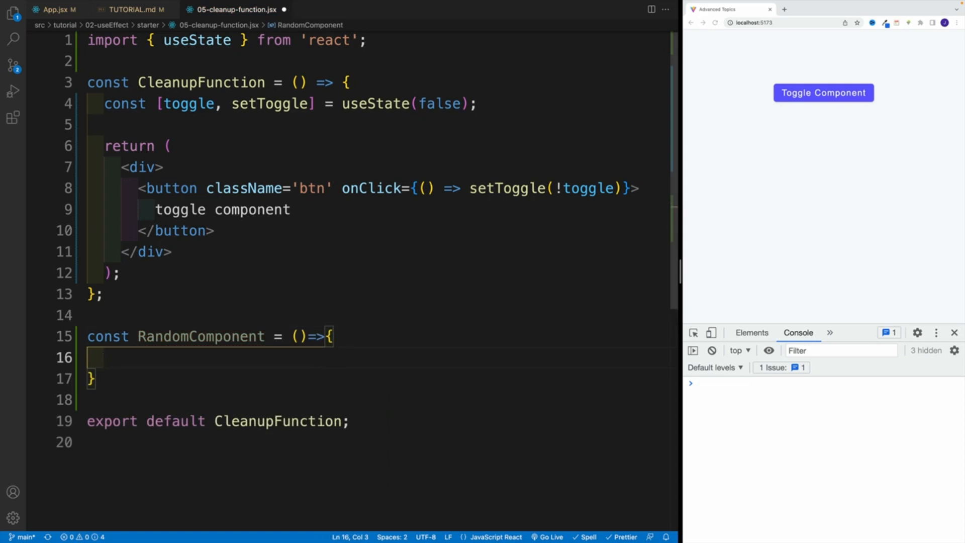
type("return <h1></h1>")
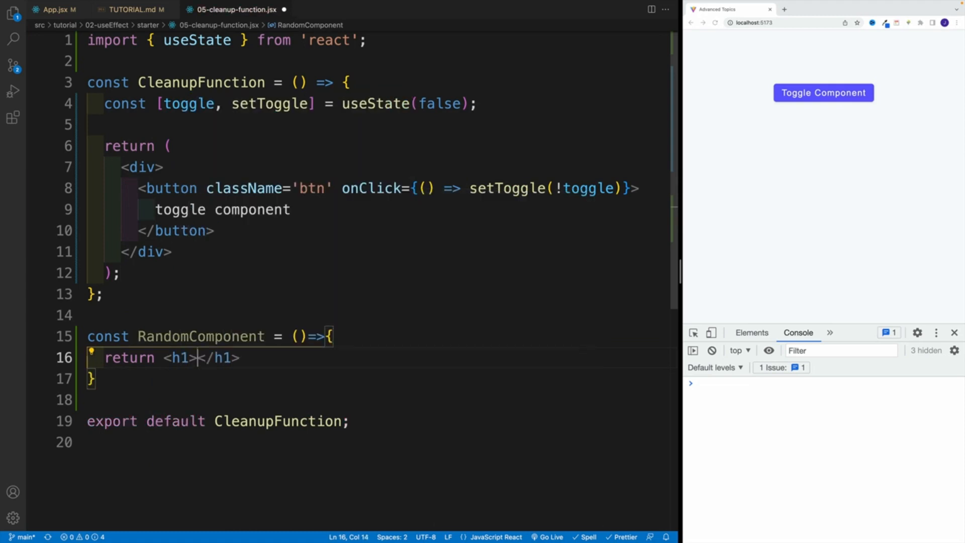
type("hello there")
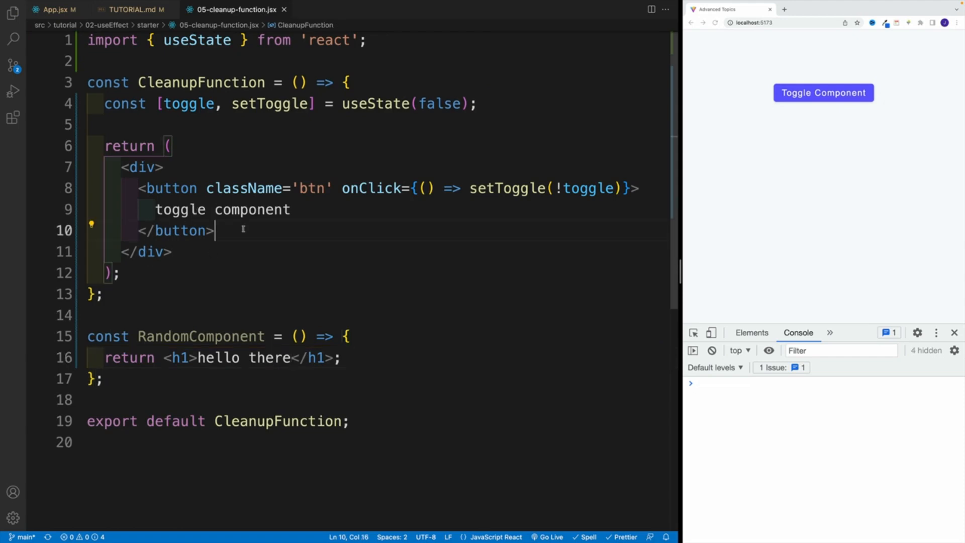
Step: After the button, add {toggle && <RandomComponent />} inside the div
type("{}")
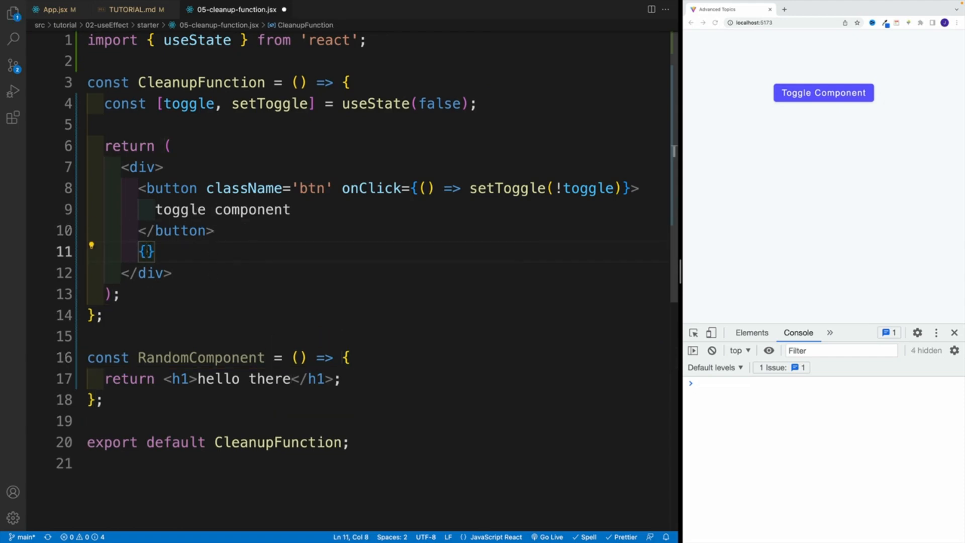
type("toggle")
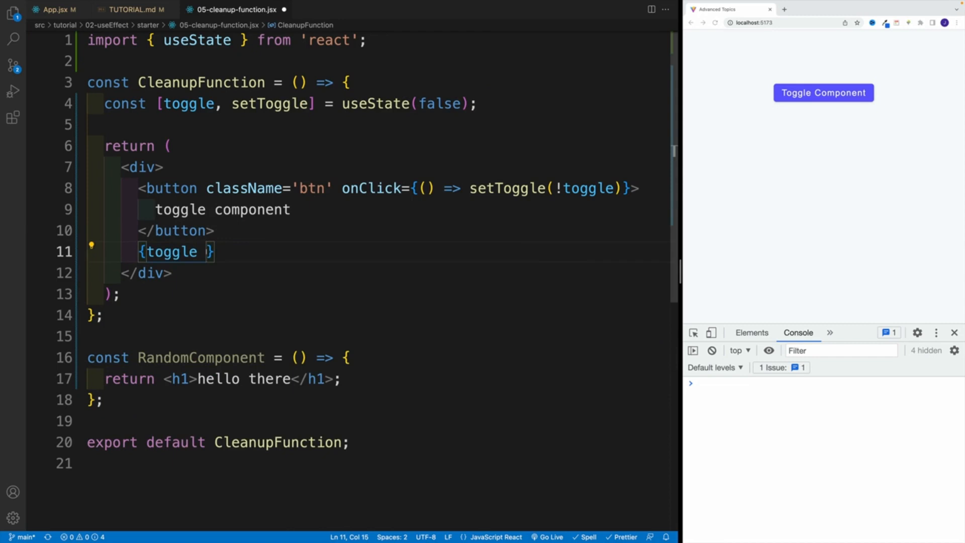
type("&& <RandomComponent />")
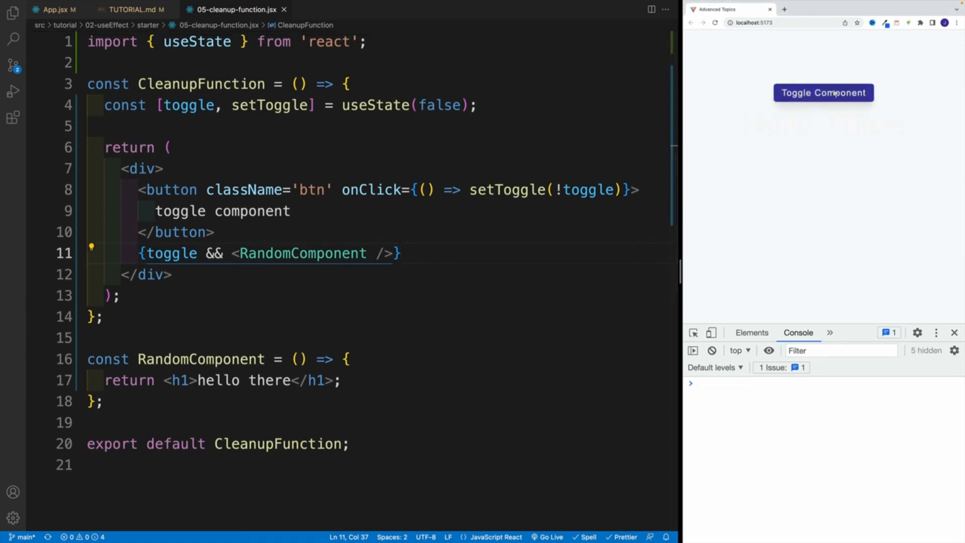
mouse_move(542, 266)
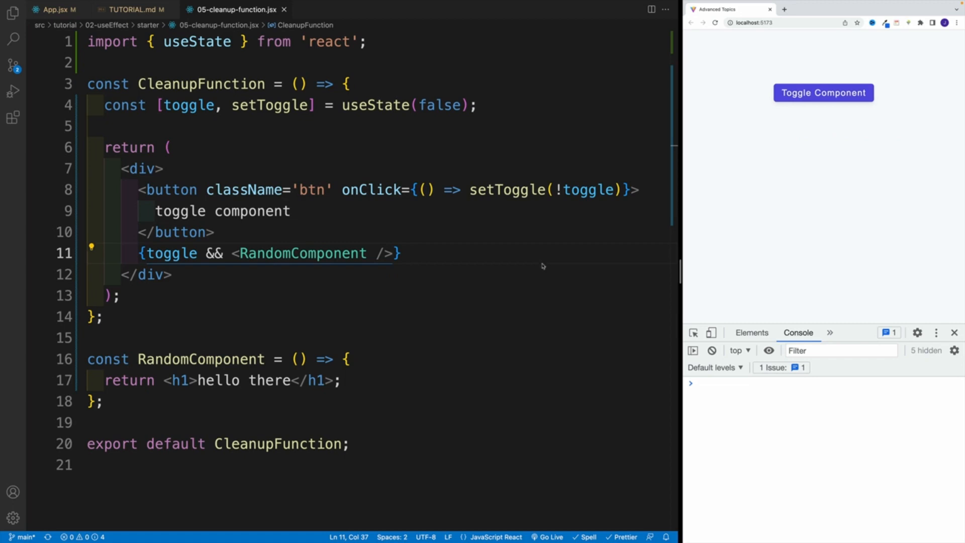
mouse_move(468, 271)
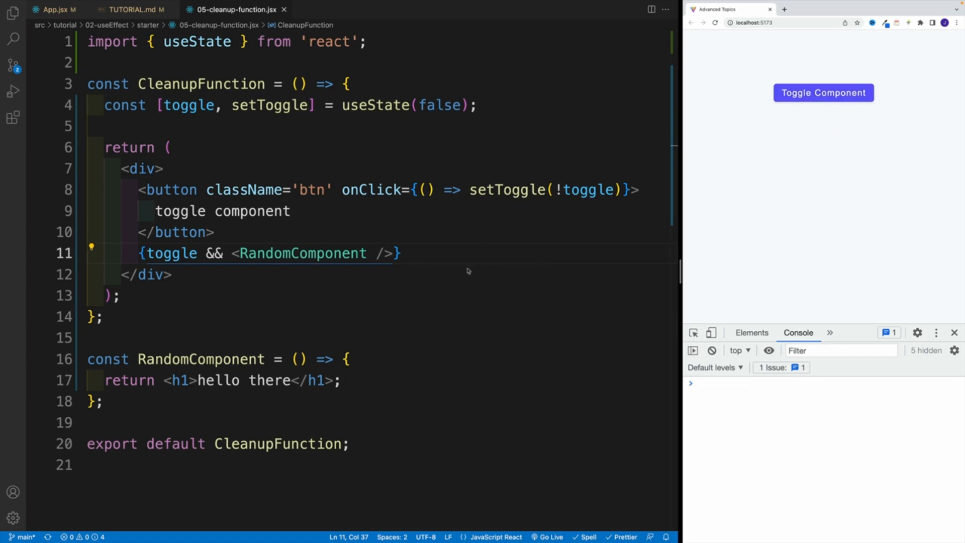
left_click(163, 169)
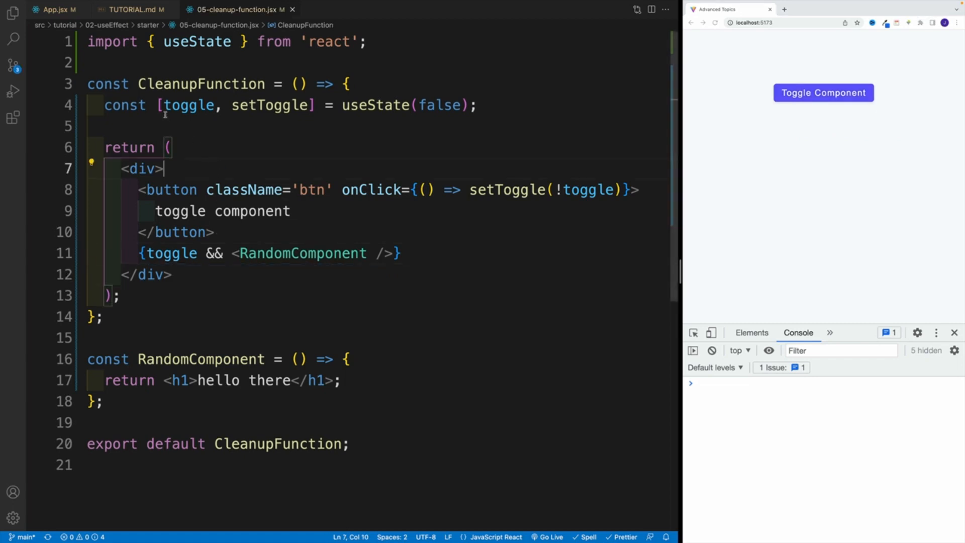
left_click(174, 147)
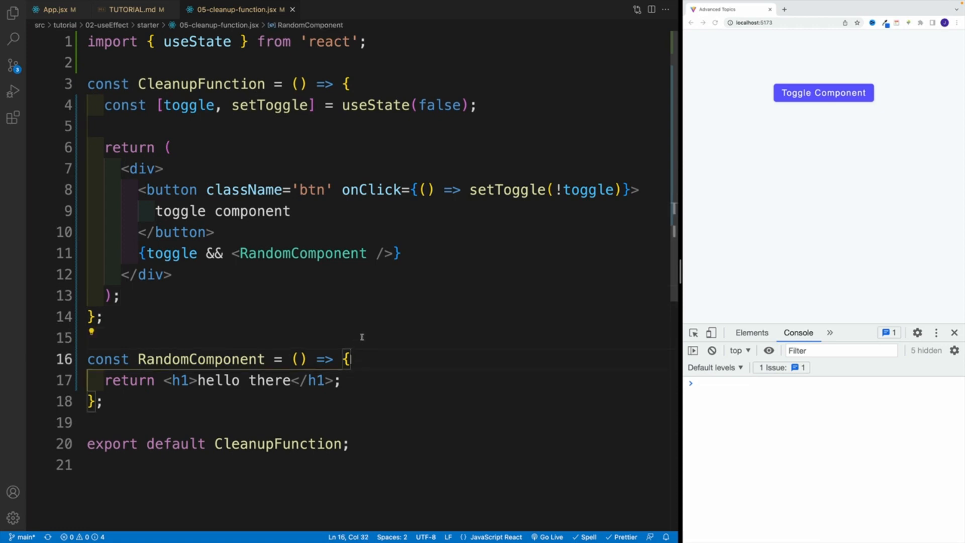
Step: Add useEffect(() => {}, []) with an empty dependency array to RandomComponent
type("use")
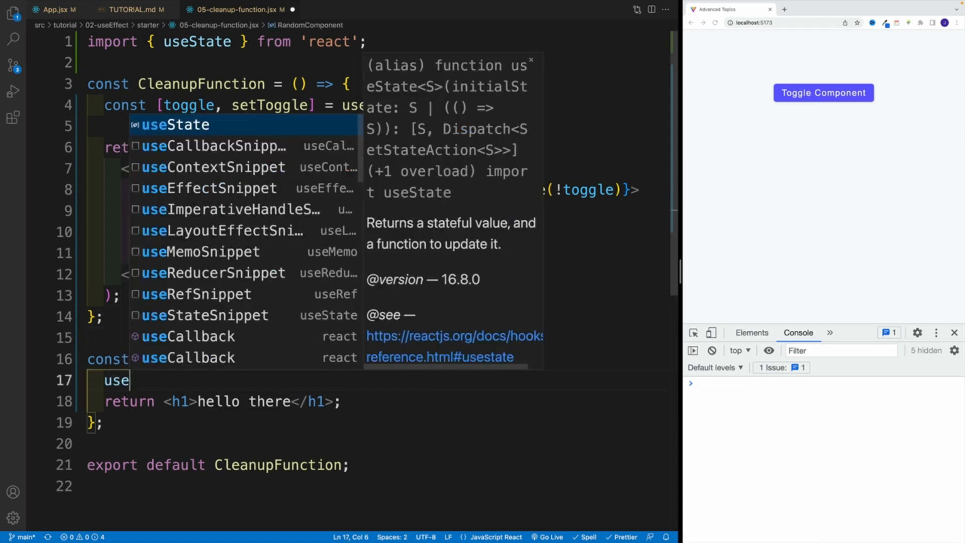
type("Effect((")
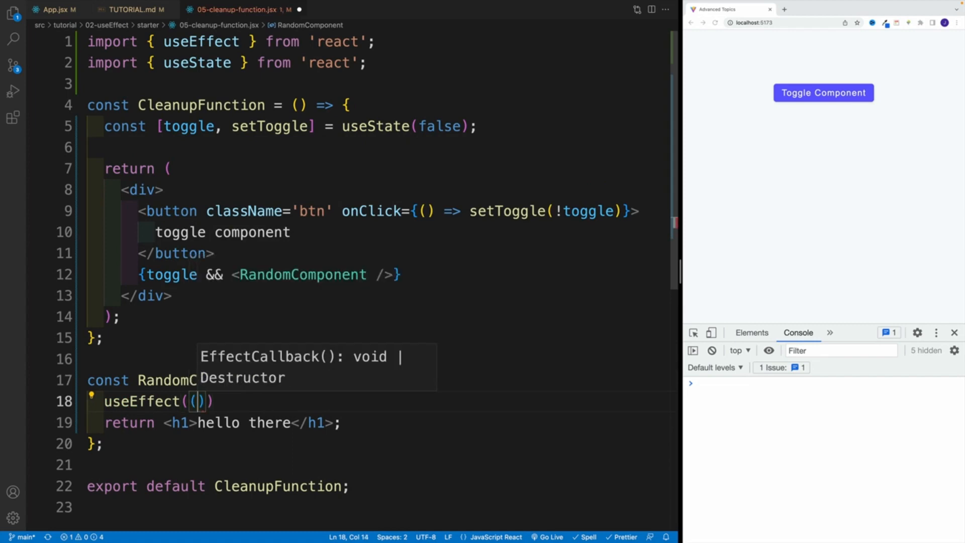
type("()=>")
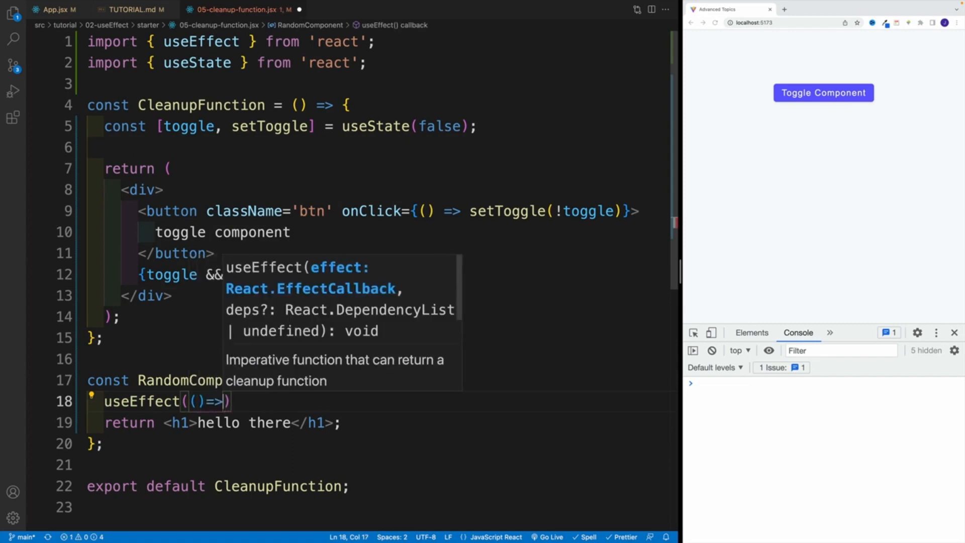
type("{}")
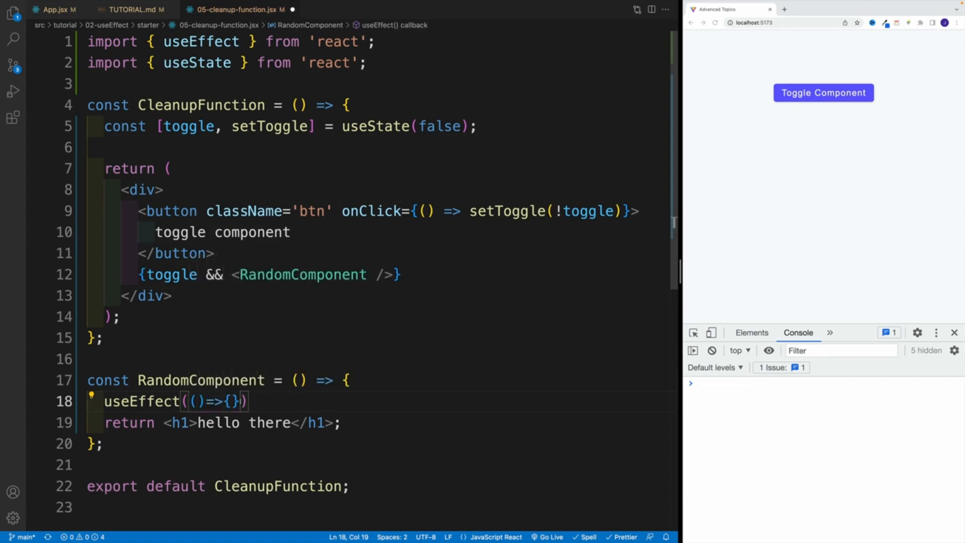
type(", []")
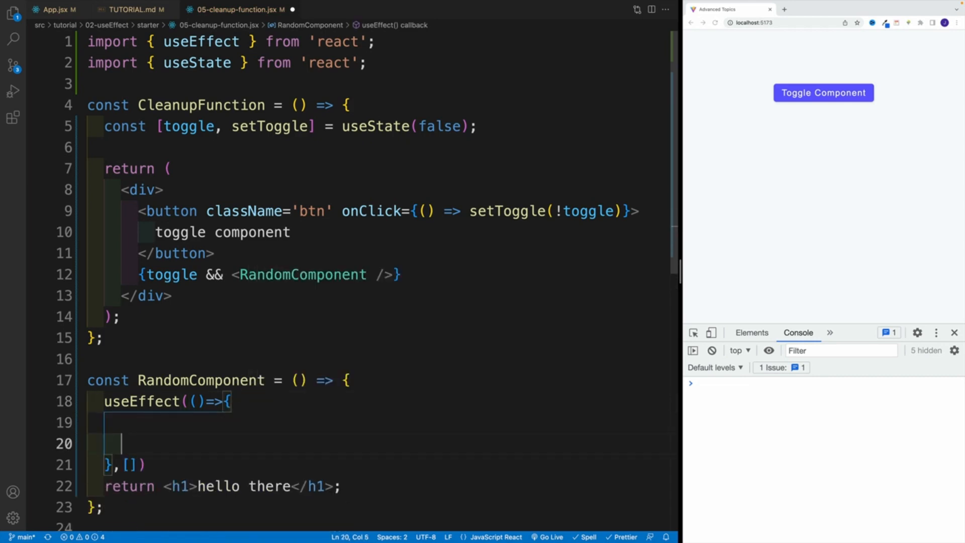
Step: Inside the effect, console.log('hmm, this is interesting')
type("log();")
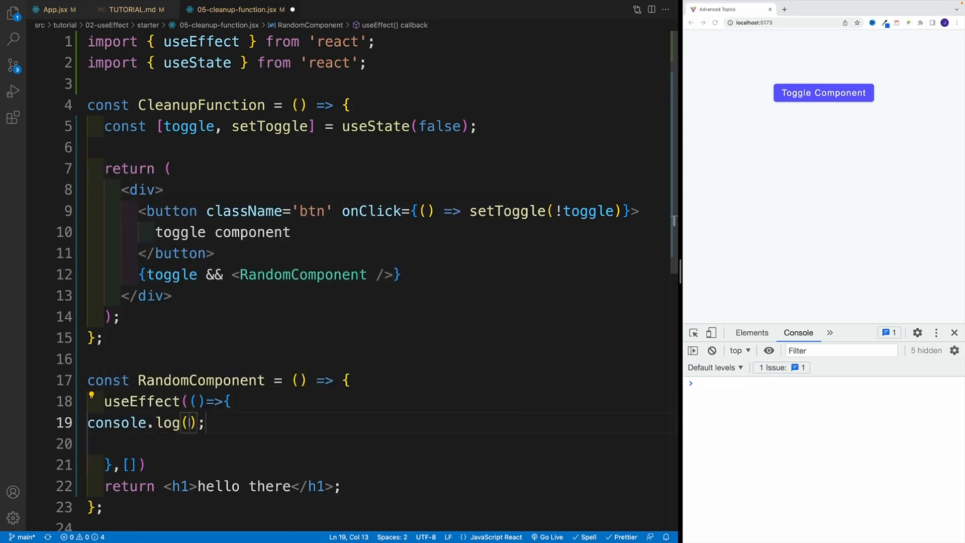
type("'")
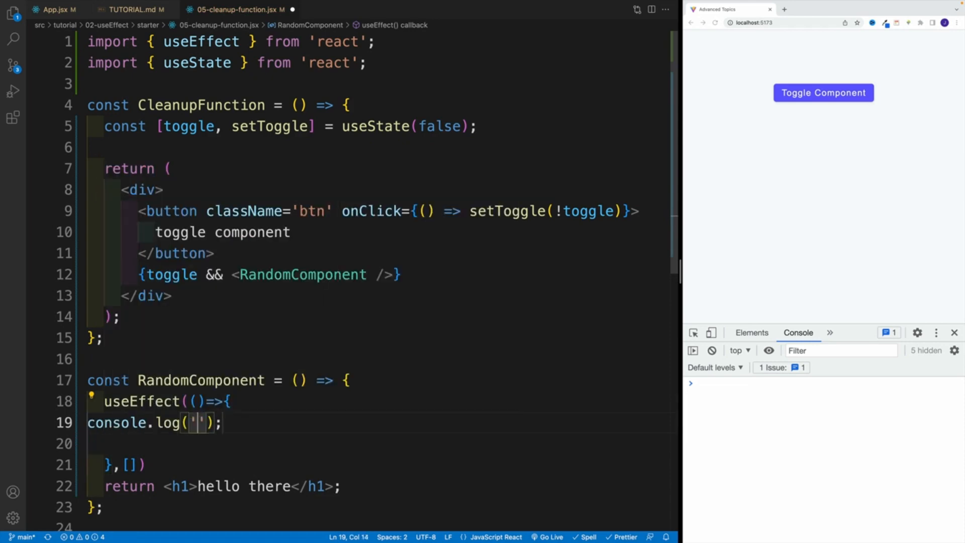
type("hmm,")
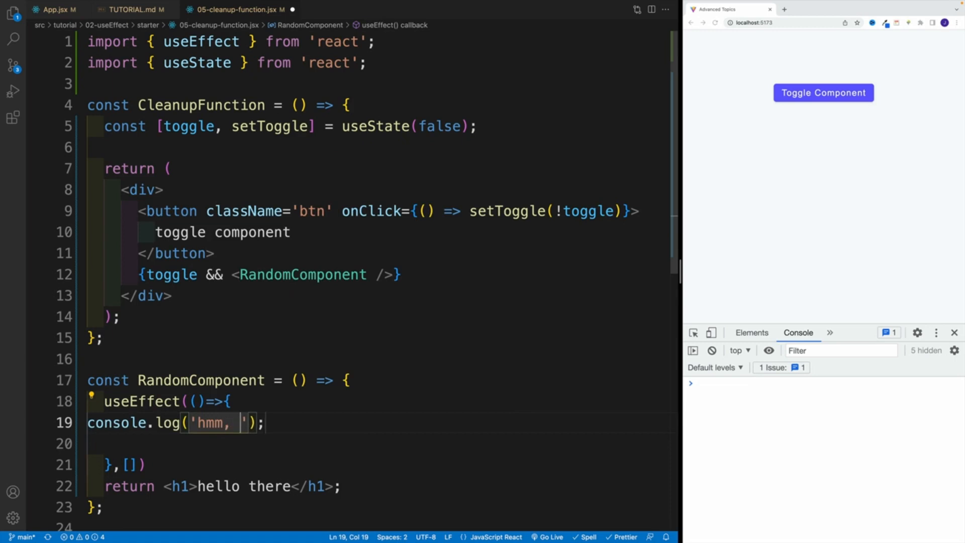
type("this is interesting")
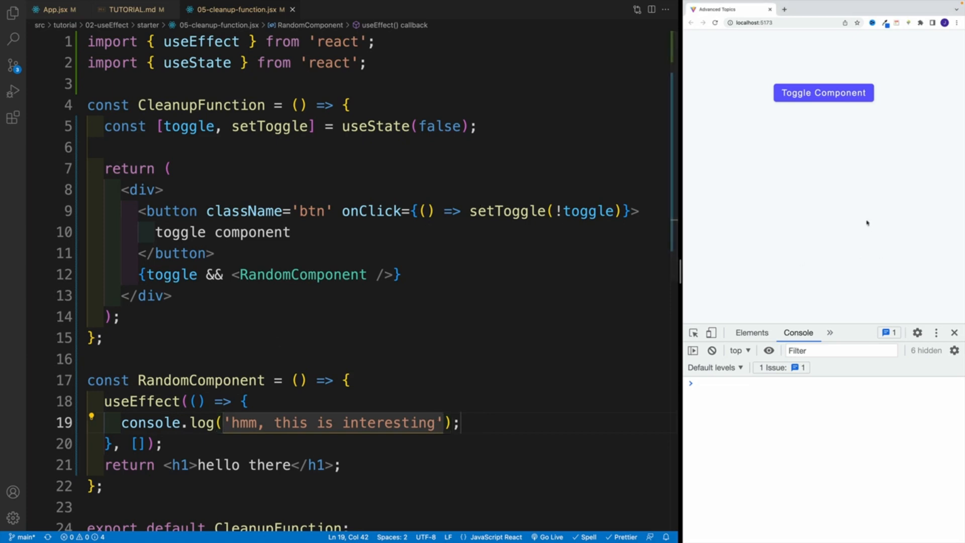
Step: Toggle the component in Chrome so Hello There shows and the message logs once
left_click(822, 92)
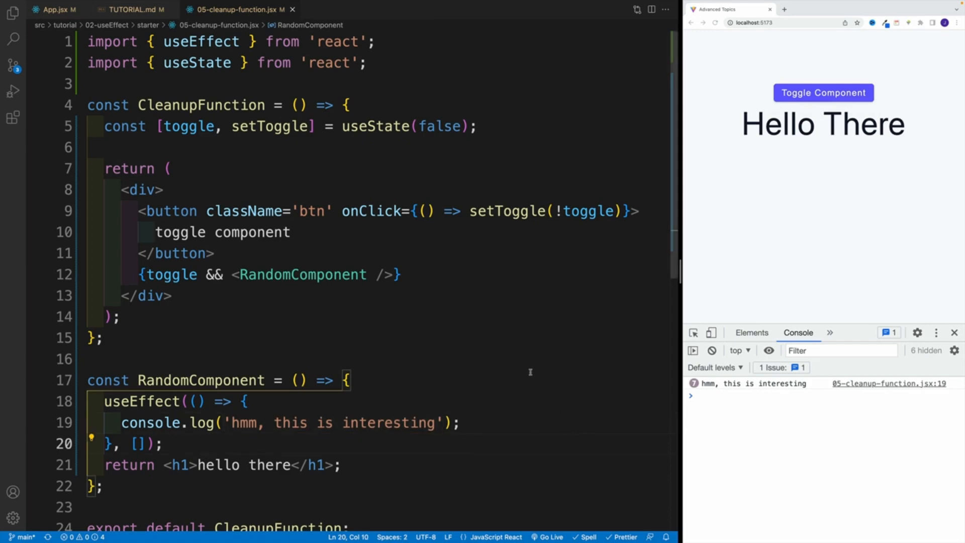
key("Ctrl+f")
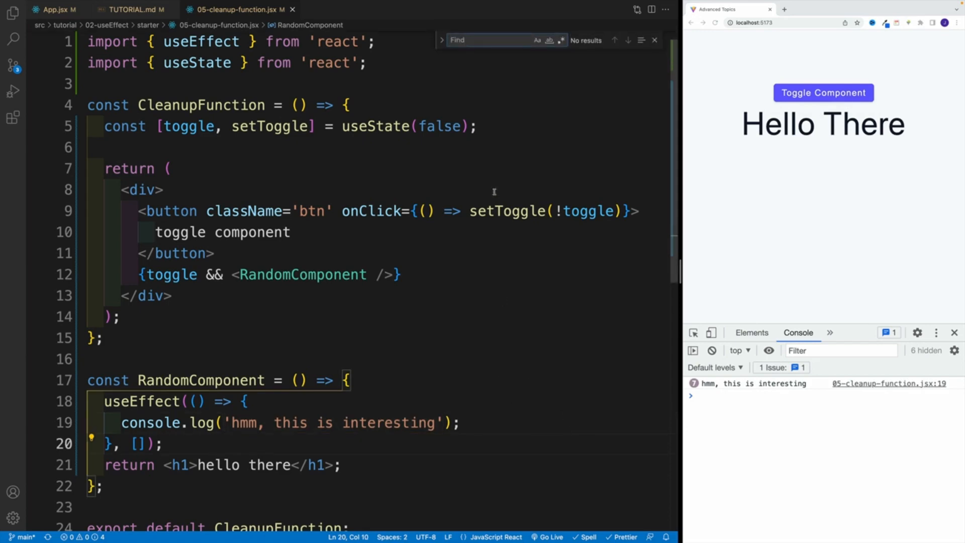
Step: Search TUTORIAL.md for 'initial render' to reach the Initial Render and Re-Renders notes
left_click(129, 9)
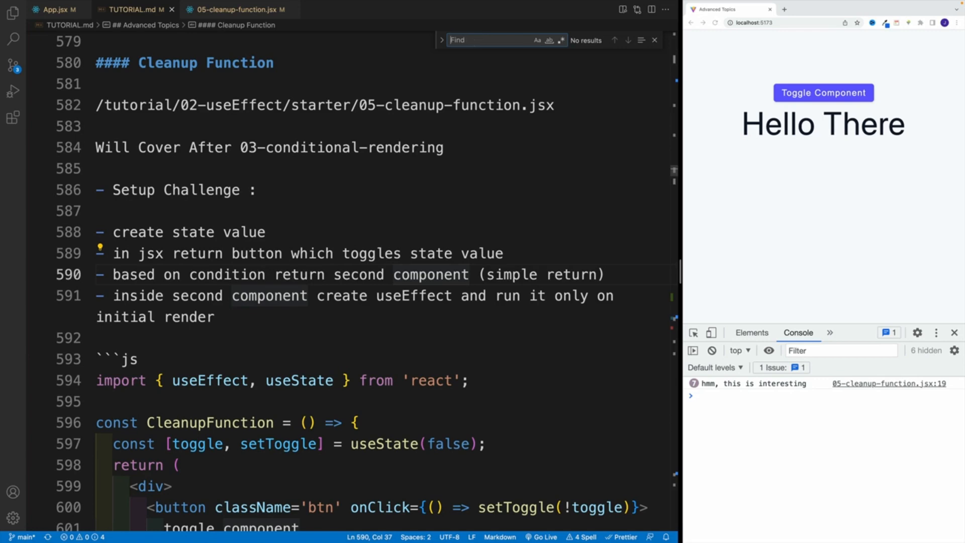
type("rende")
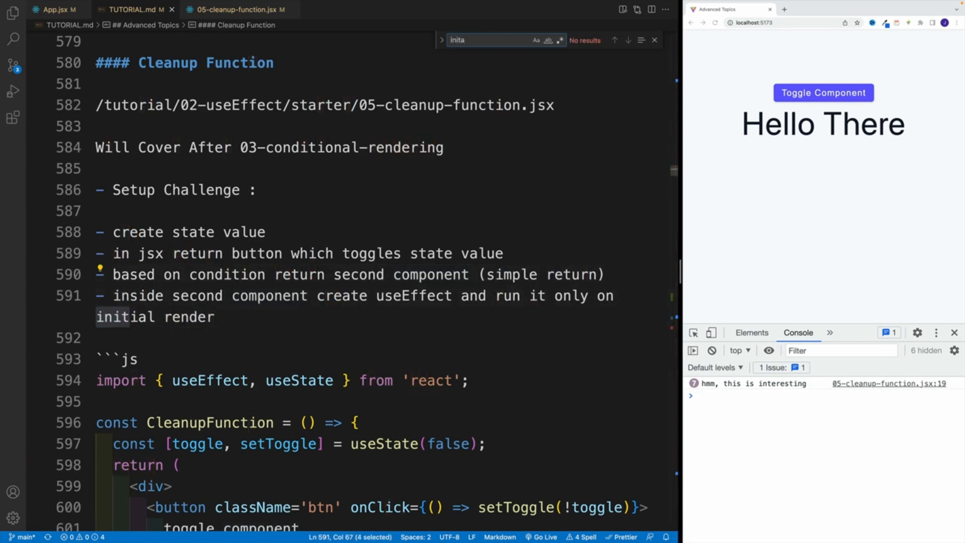
type("initial render")
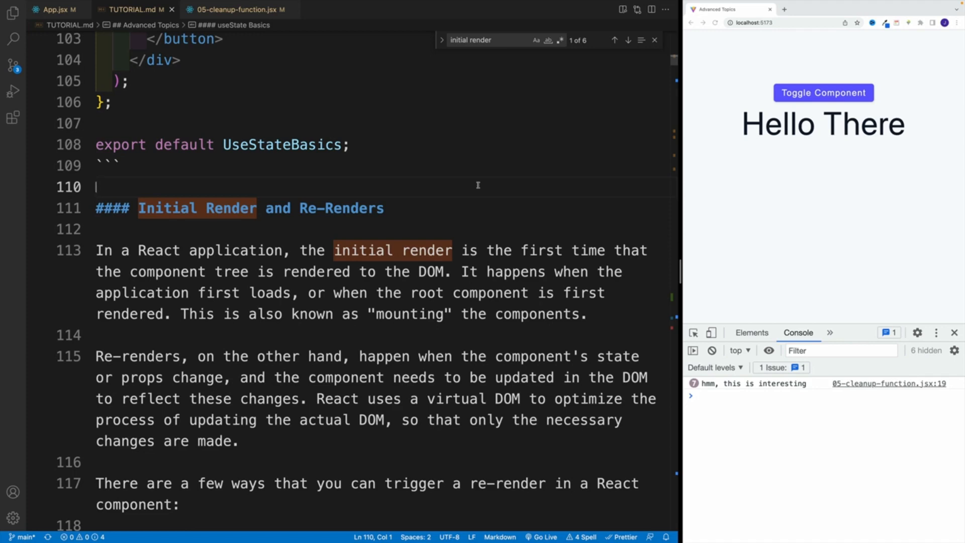
left_click(824, 93)
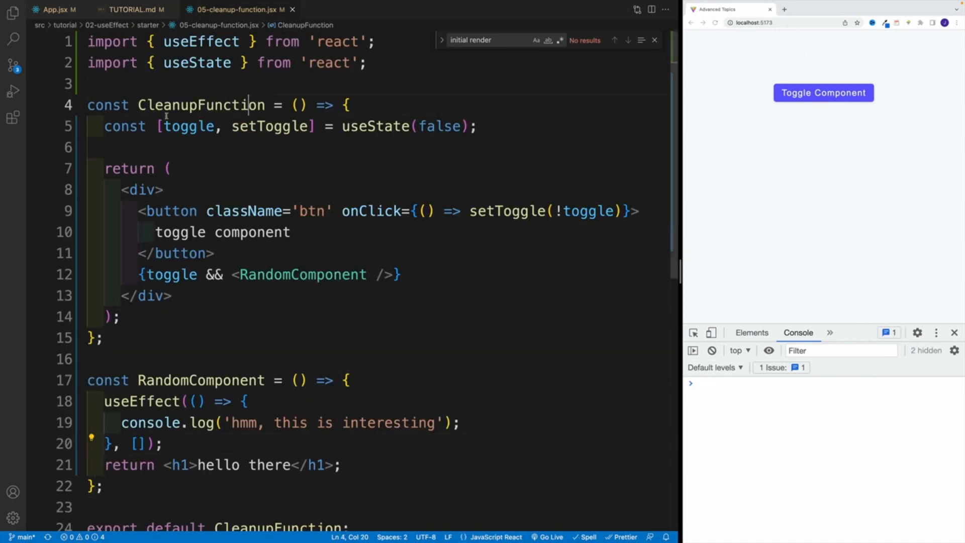
Step: Review the notes, toggle RandomComponent on in Chrome, and revisit the toggle && <RandomComponent /> line
left_click(162, 190)
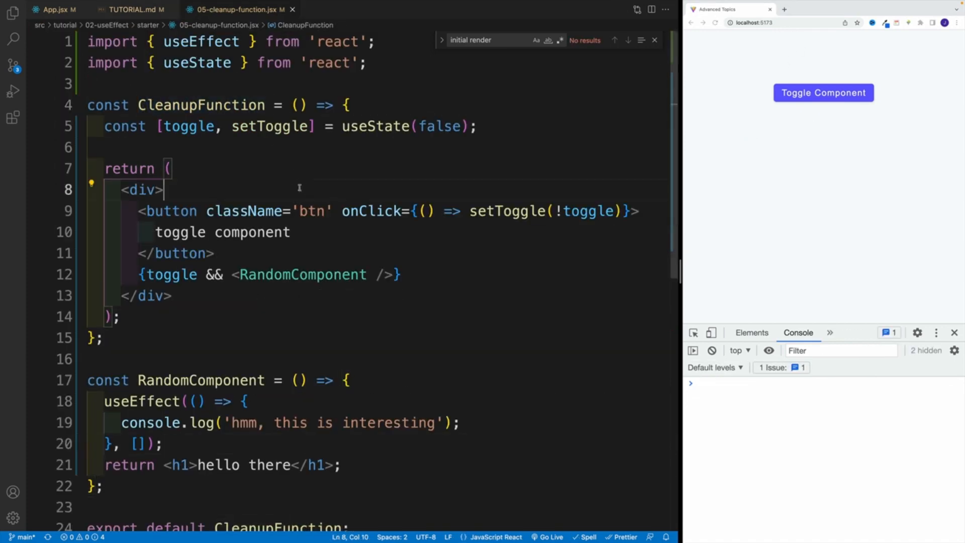
left_click(131, 9)
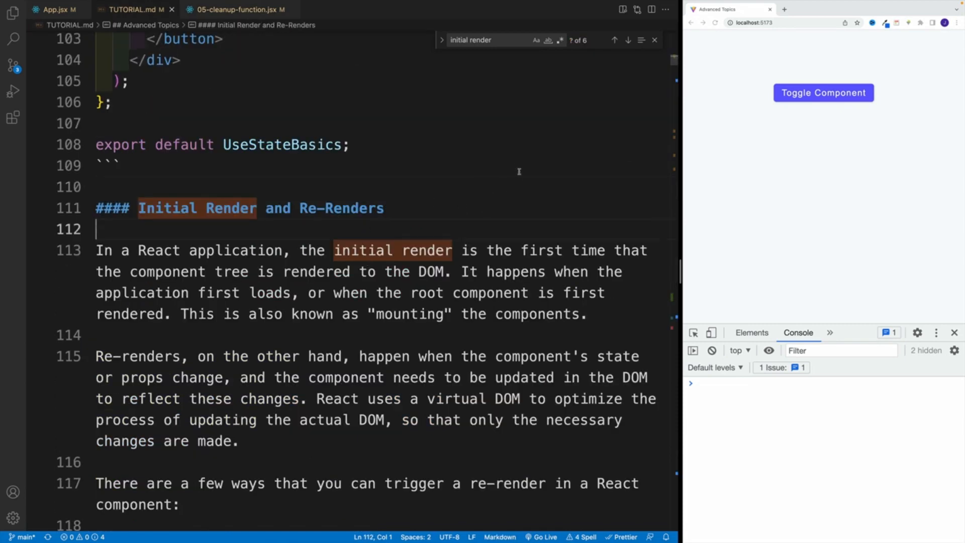
mouse_move(522, 172)
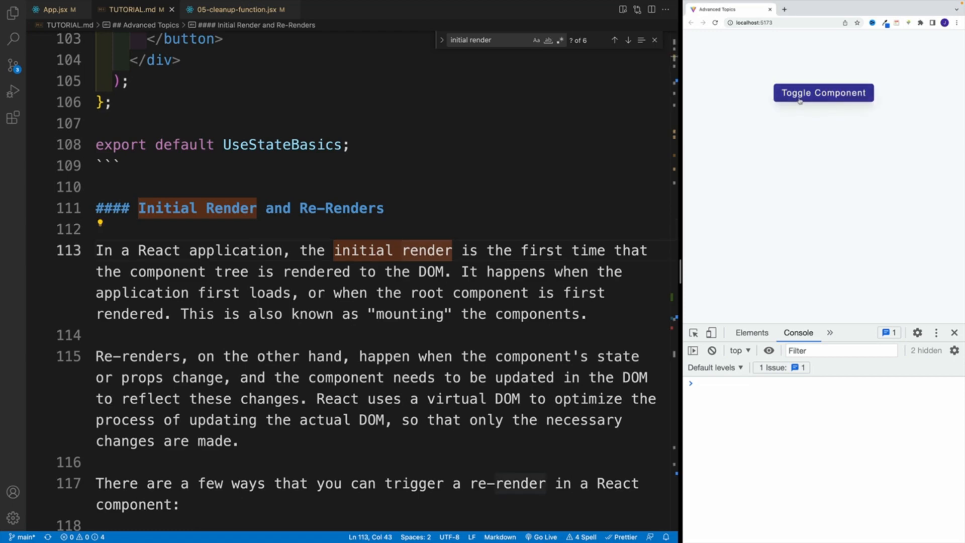
left_click(823, 93)
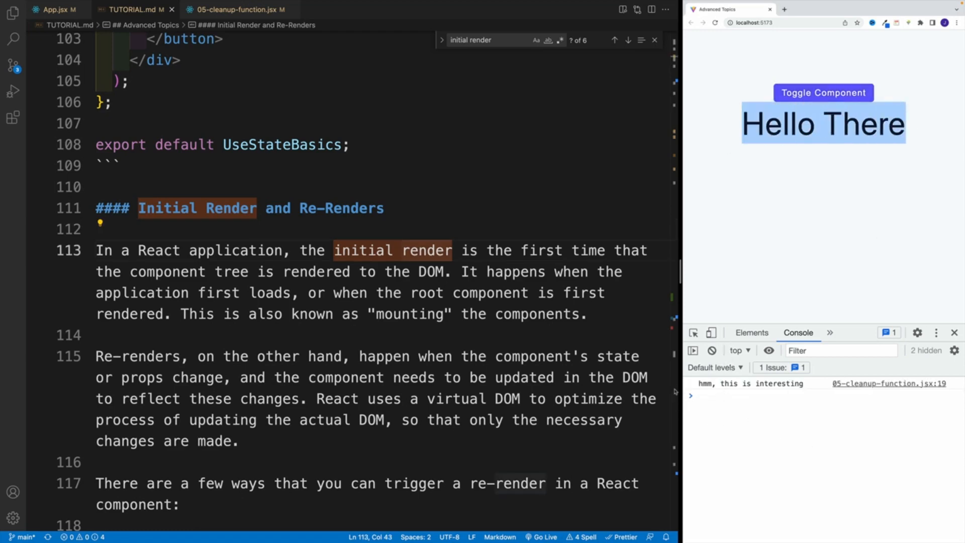
left_click(235, 9)
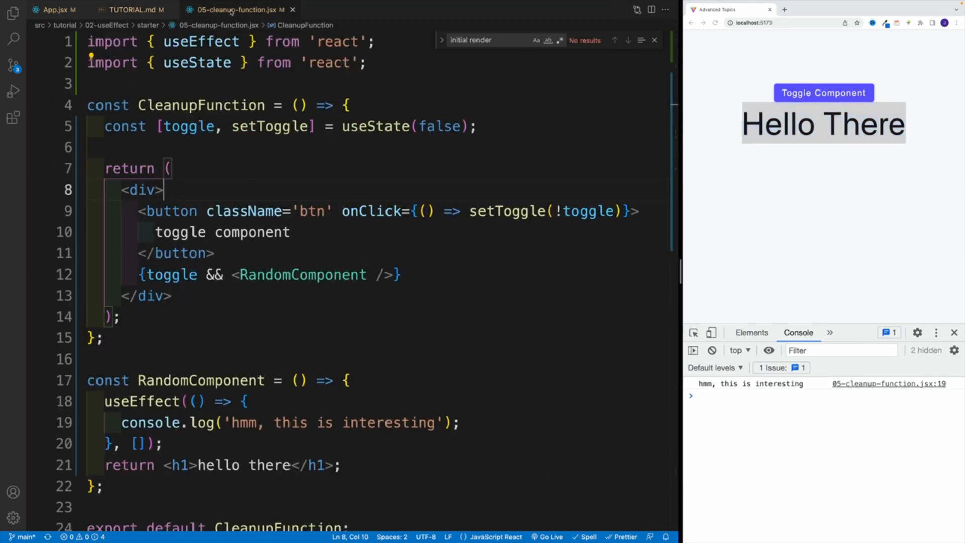
scroll("down", 3)
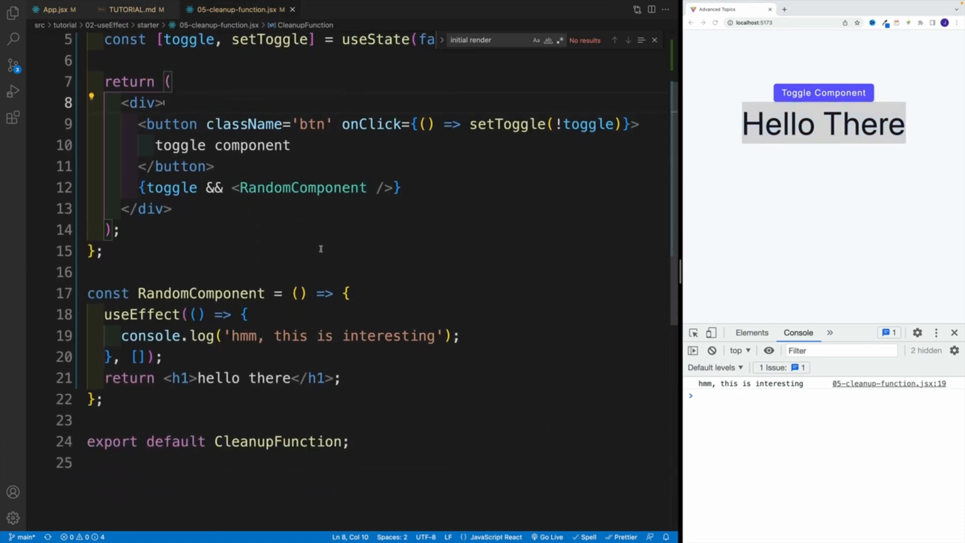
mouse_move(501, 299)
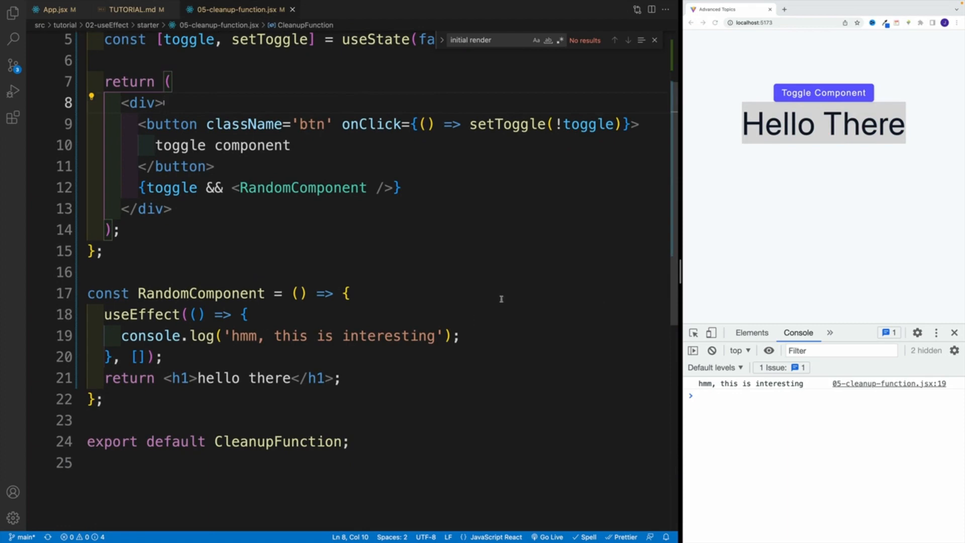
scroll("up", 3)
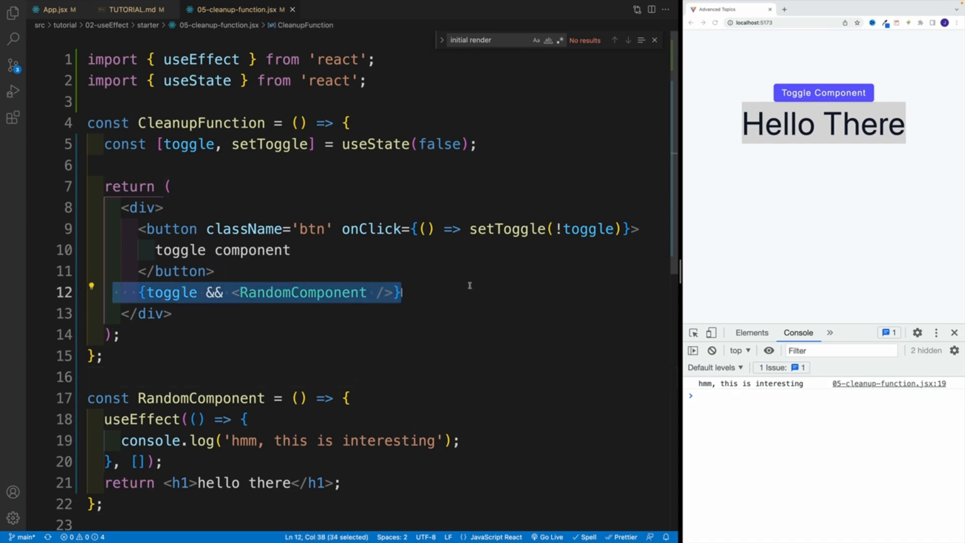
mouse_move(720, 144)
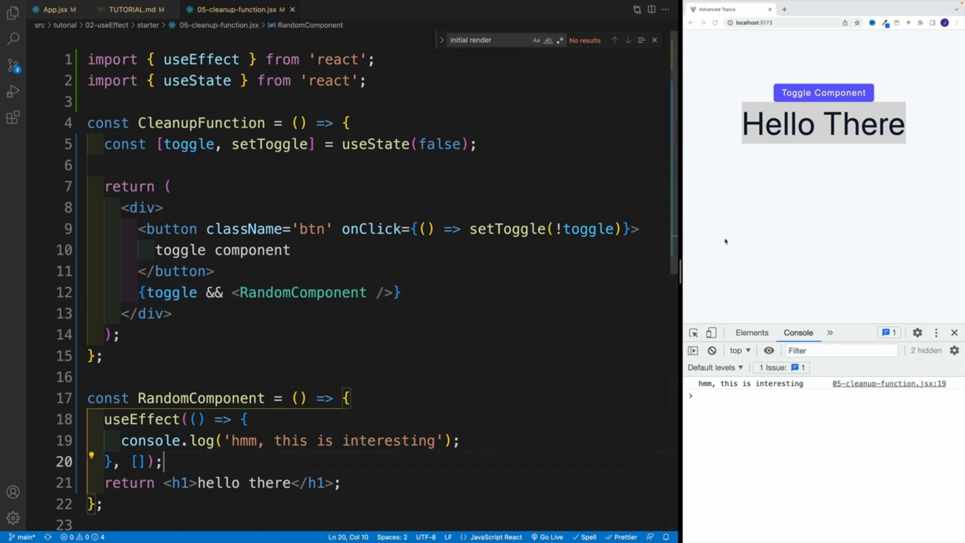
Step: Toggle RandomComponent off and on several times, watching the log count climb on each mount
left_click(823, 92)
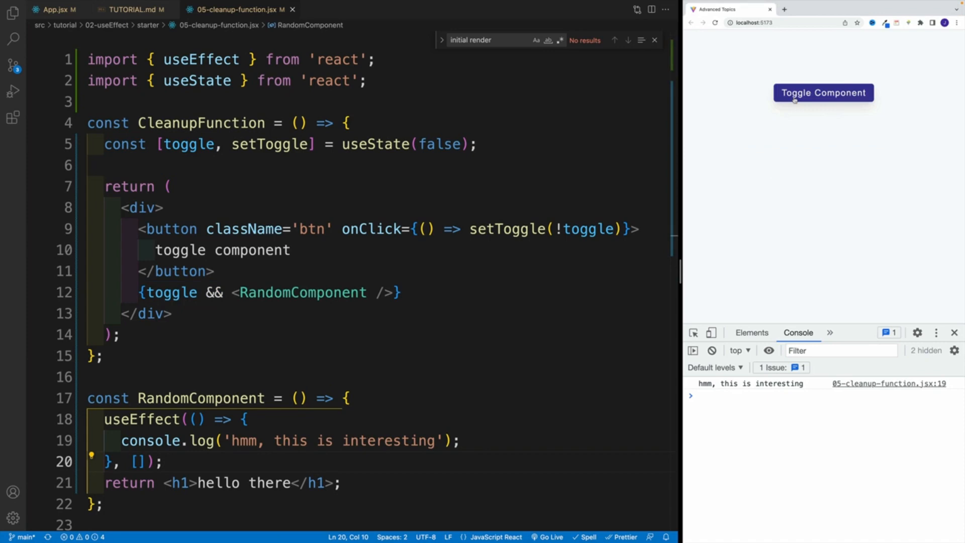
left_click(824, 92)
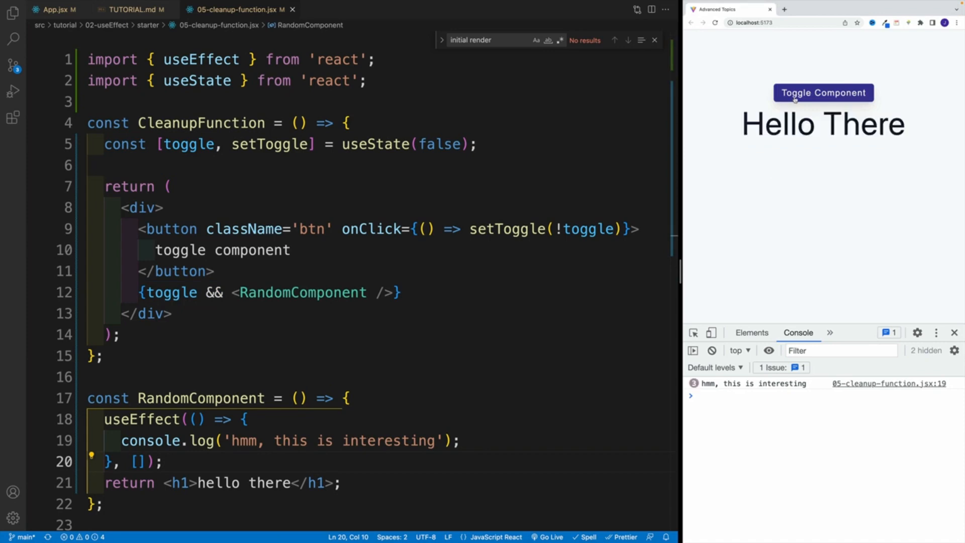
left_click(823, 92)
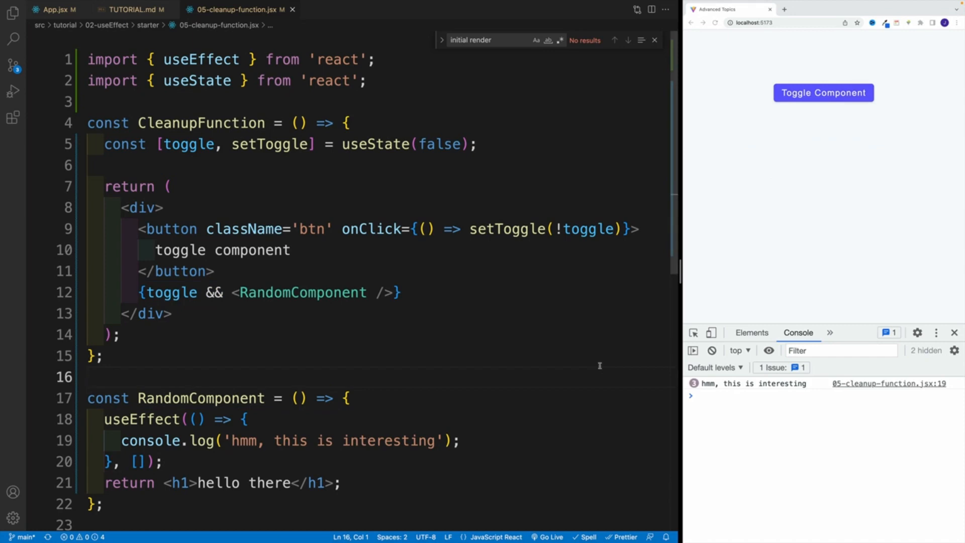
mouse_move(315, 359)
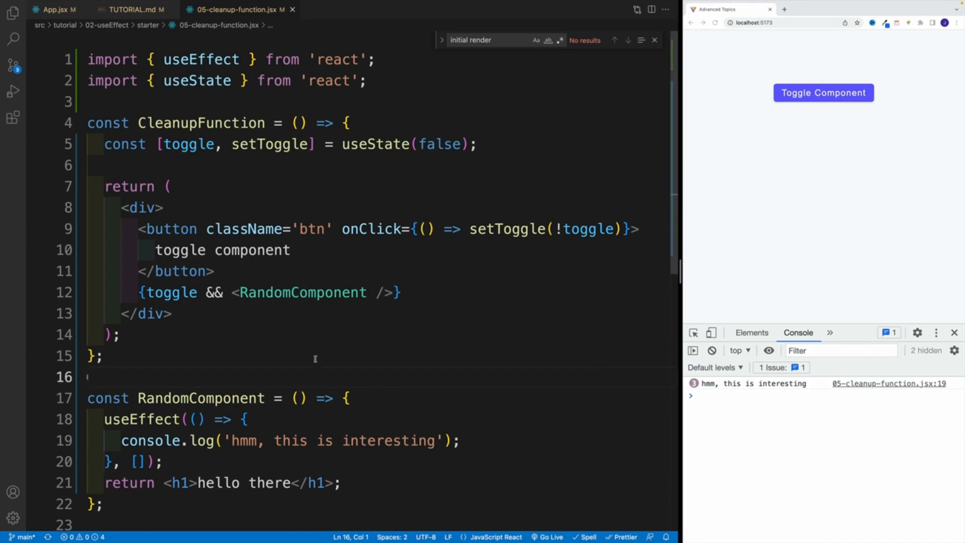
mouse_move(301, 292)
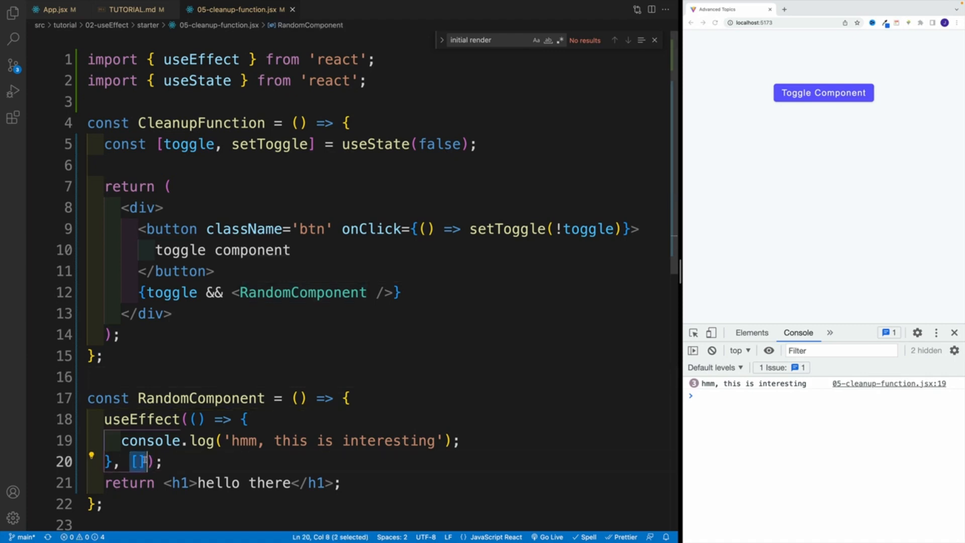
left_click(174, 313)
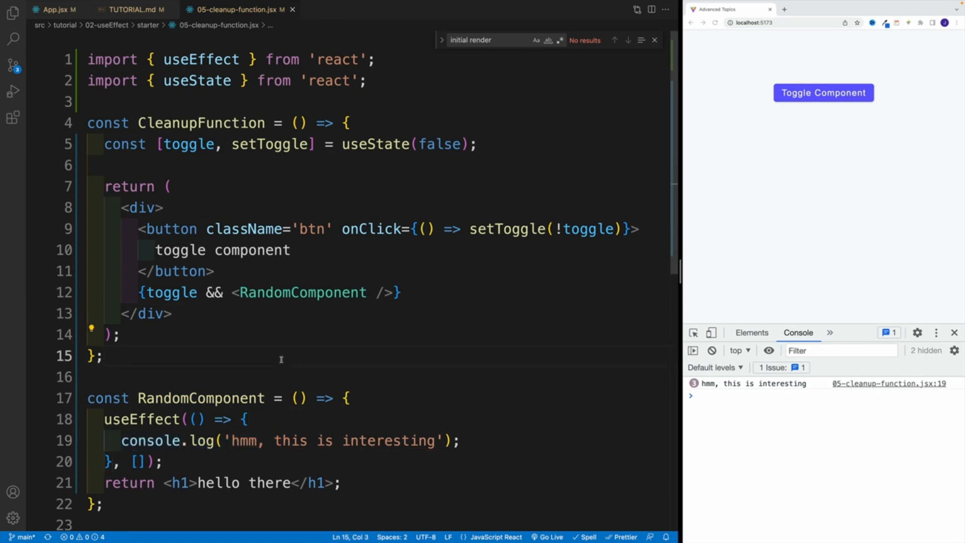
mouse_move(710, 156)
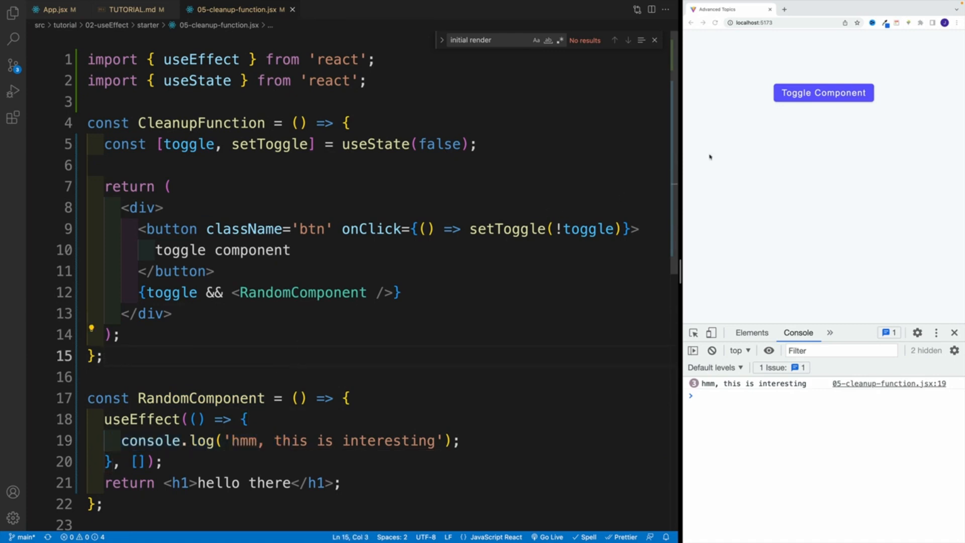
left_click(823, 92)
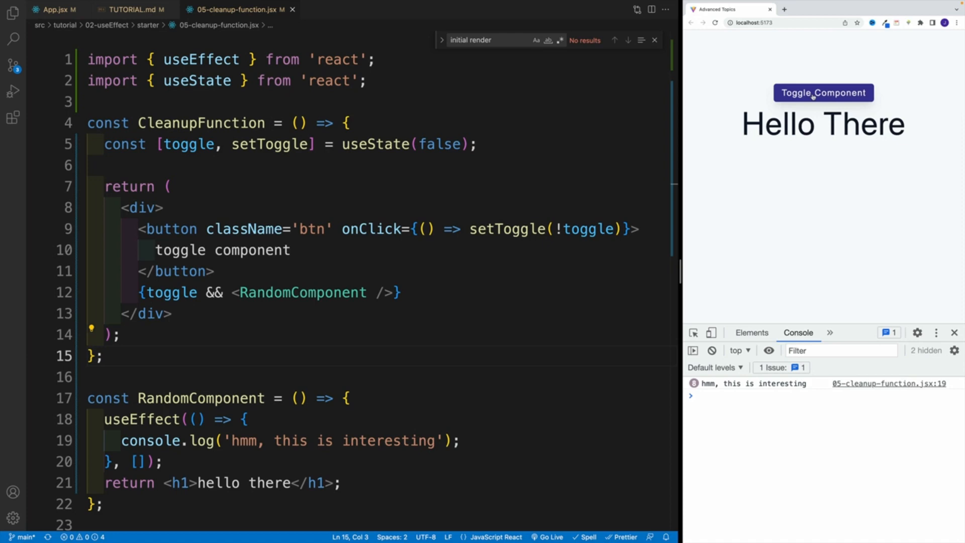
mouse_move(701, 67)
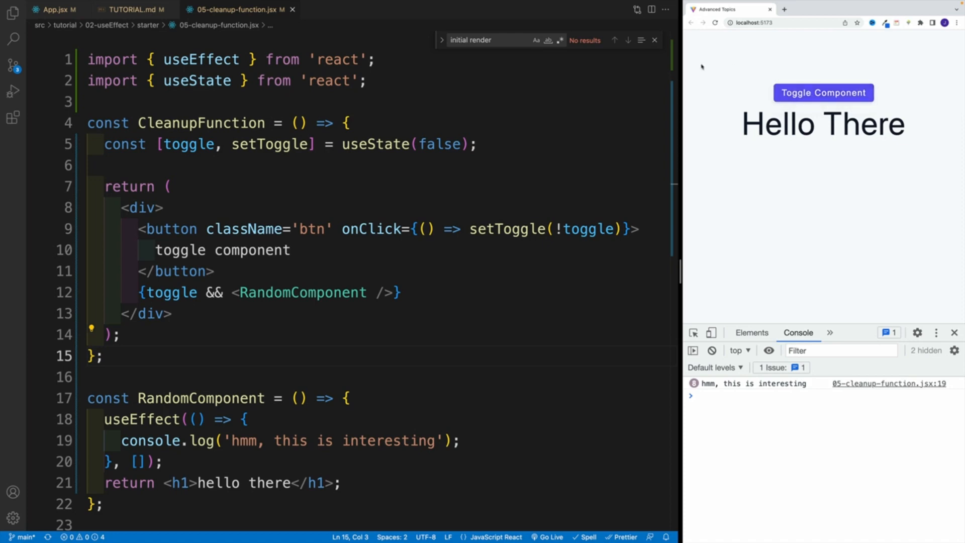
left_click(131, 9)
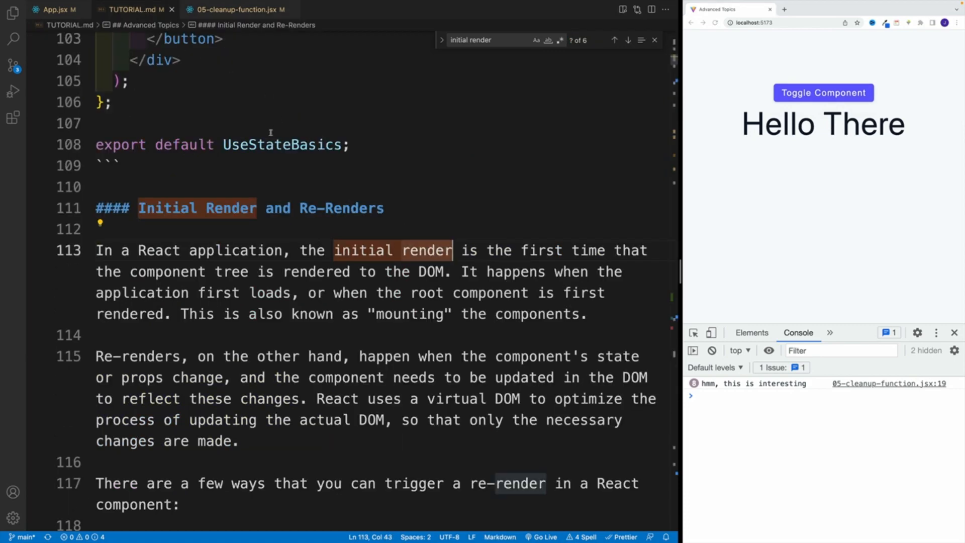
left_click(235, 9)
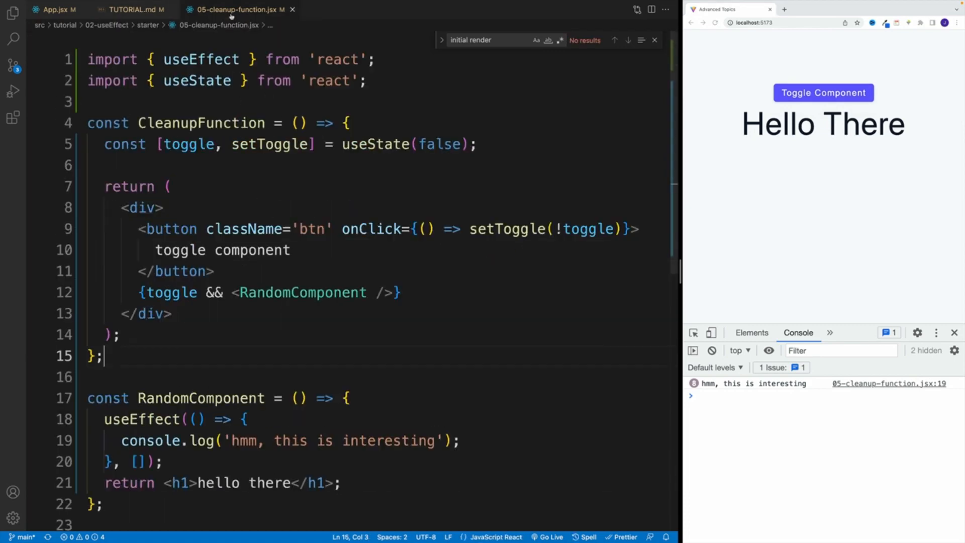
mouse_move(200, 59)
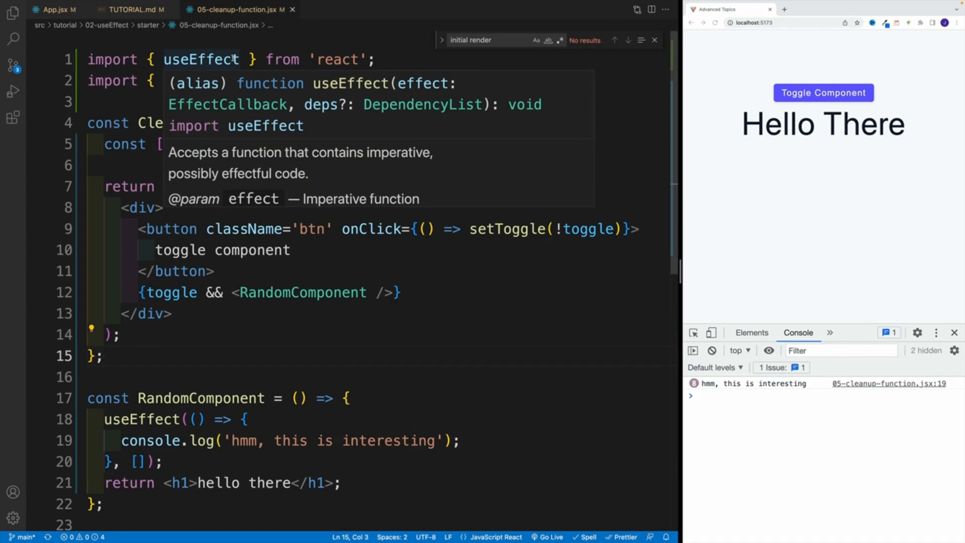